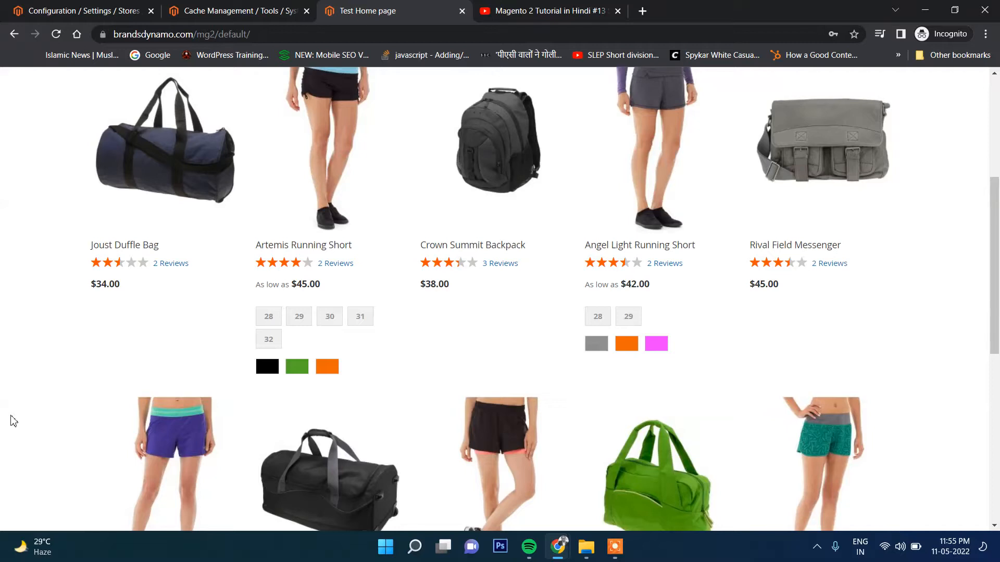
pyautogui.moveTo(159, 282)
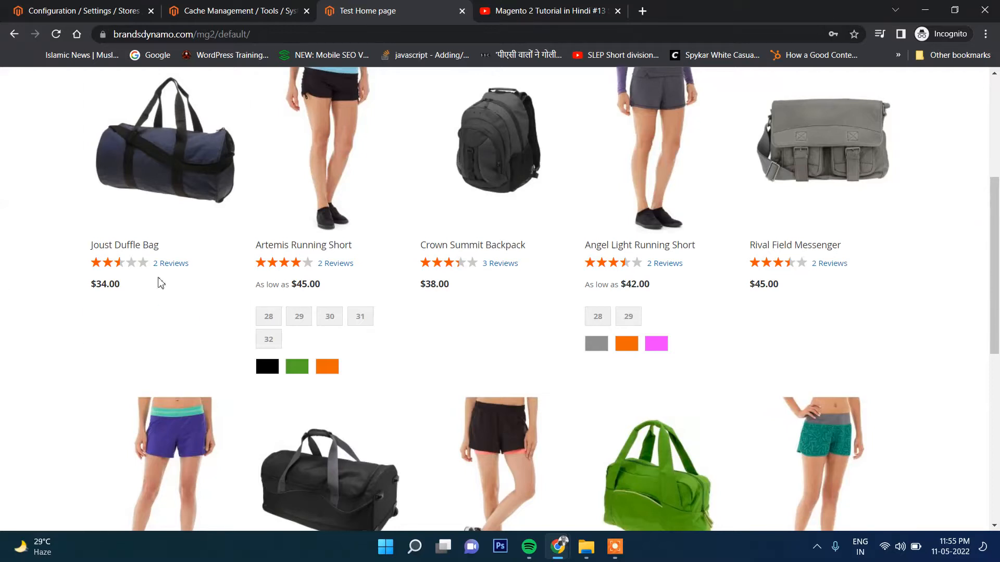
pyautogui.moveTo(3, 264)
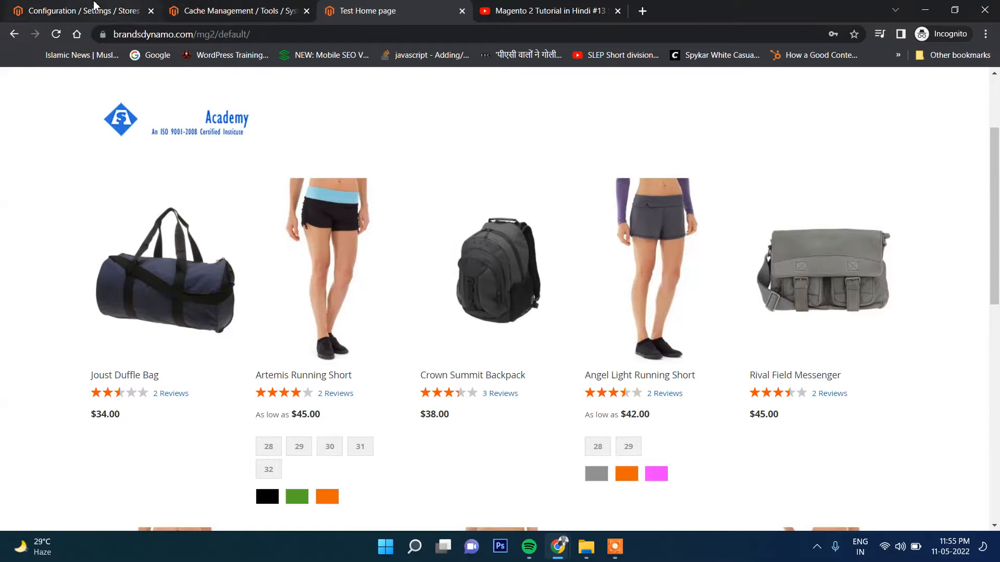
# Open Stores > Configuration > General > Currency Setup, showing US Dollar as base and display currency.
pyautogui.click(77, 11)
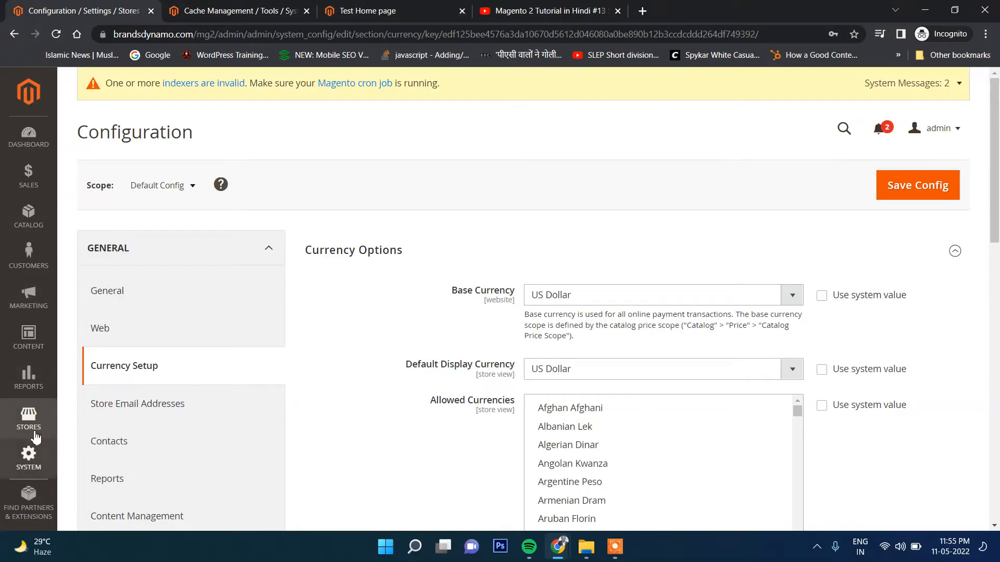
pyautogui.click(28, 418)
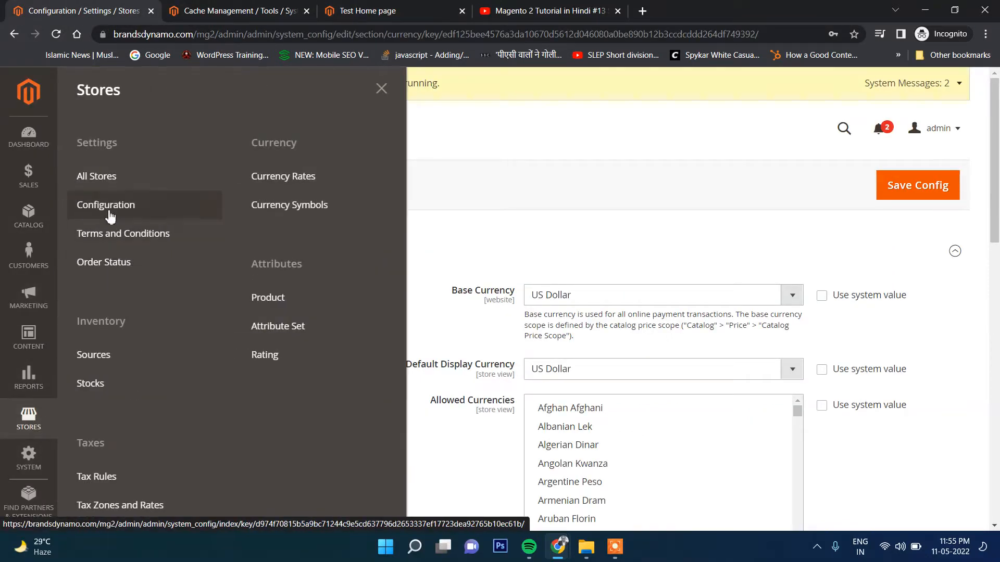
pyautogui.click(105, 205)
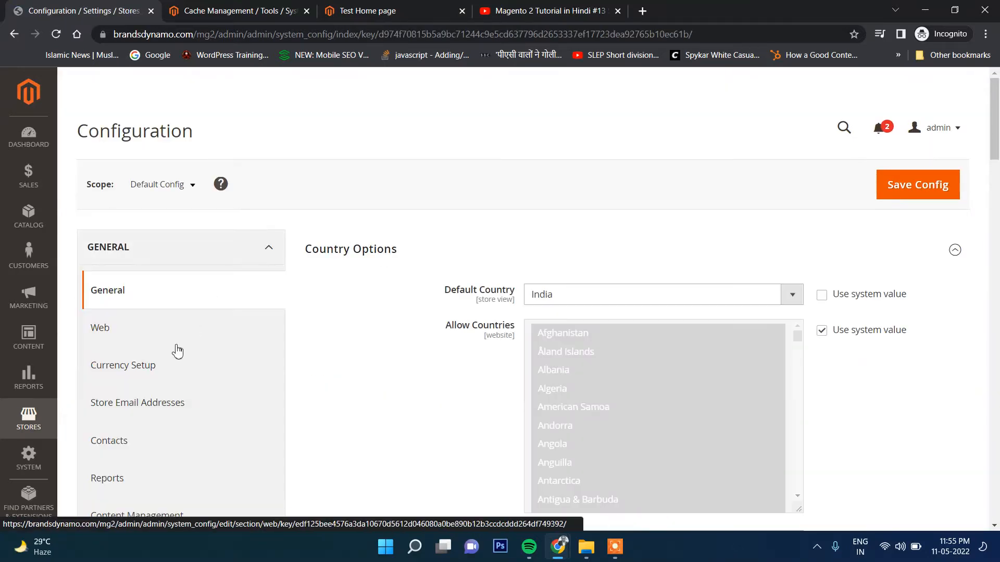
pyautogui.click(122, 366)
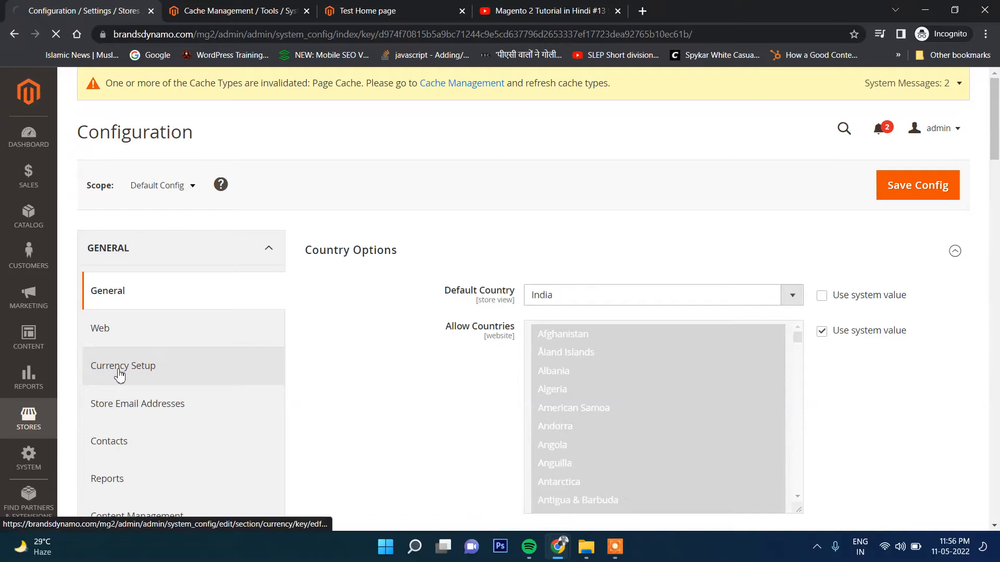
pyautogui.click(123, 366)
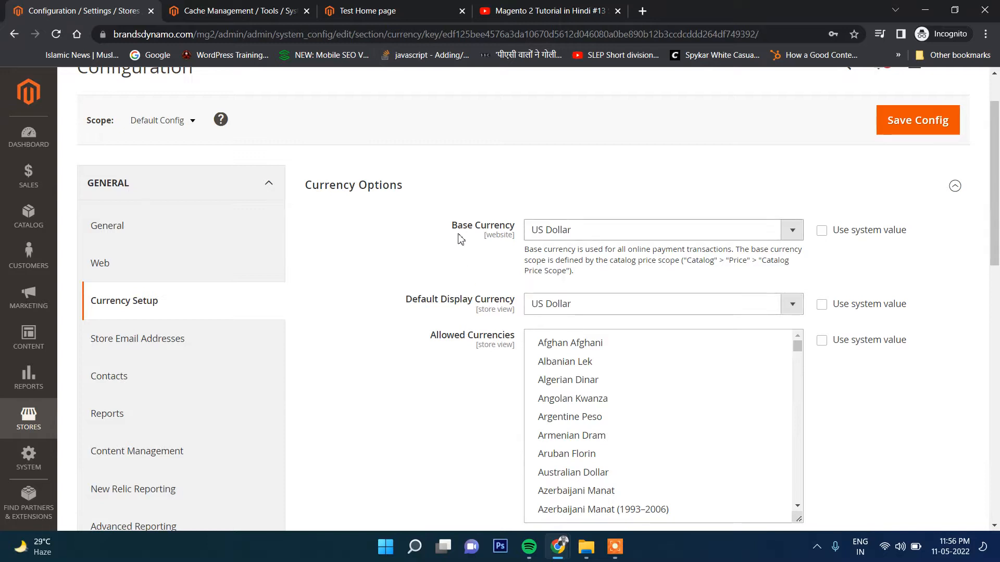
# Confirm US Dollar as base currency and choose Indian Rupee as Default Display Currency.
pyautogui.click(660, 230)
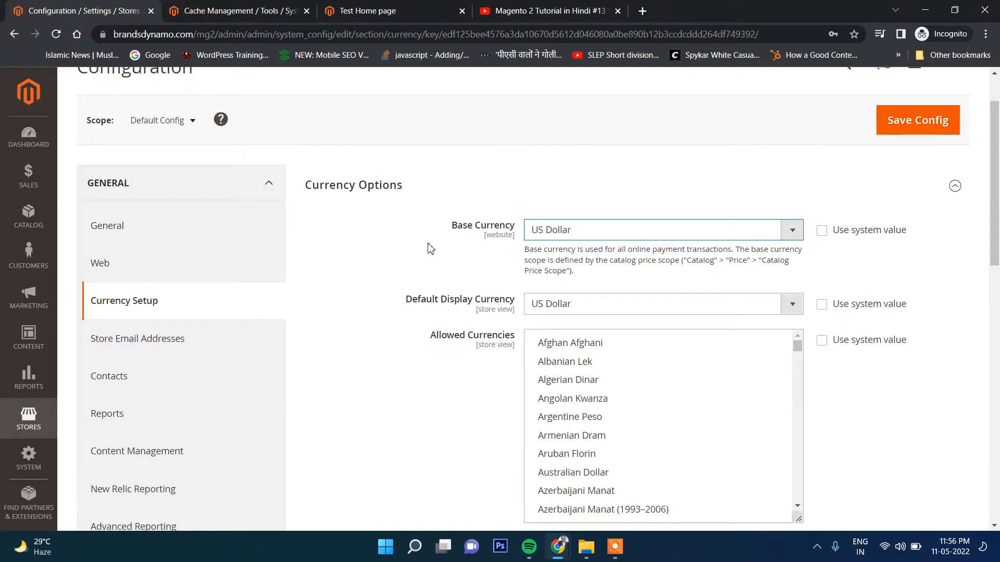
pyautogui.moveTo(474, 236)
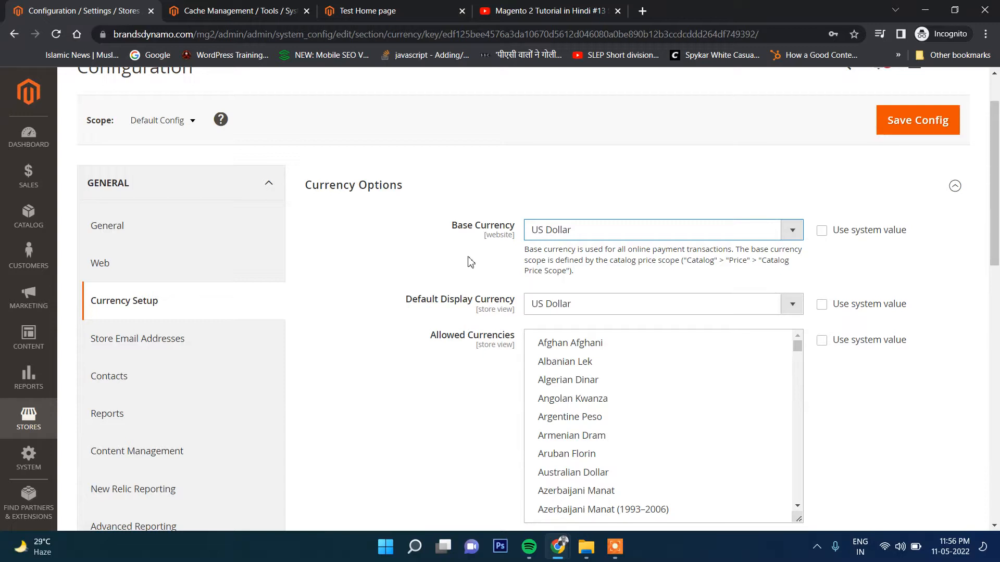
pyautogui.moveTo(465, 260)
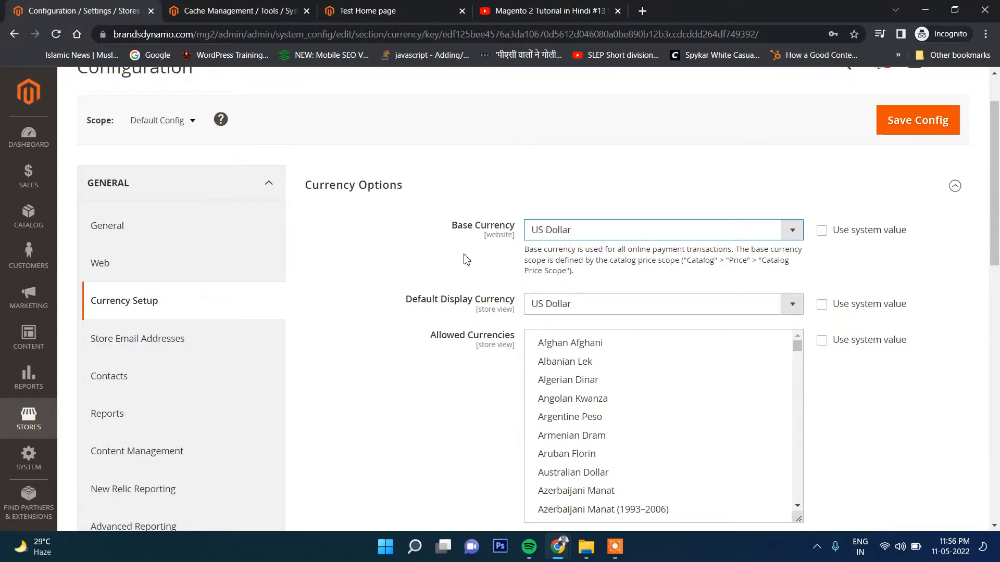
pyautogui.moveTo(394, 320)
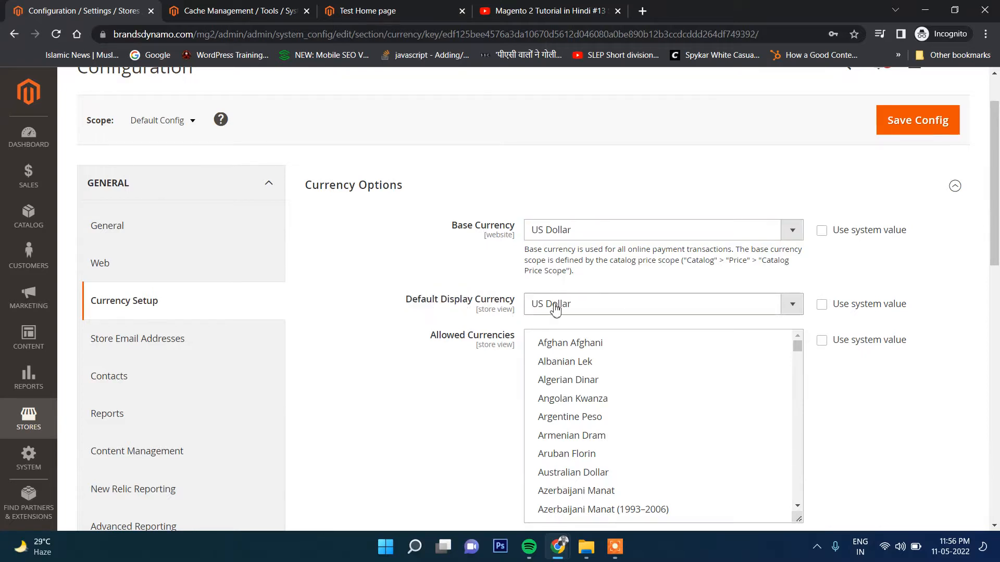
pyautogui.click(660, 304)
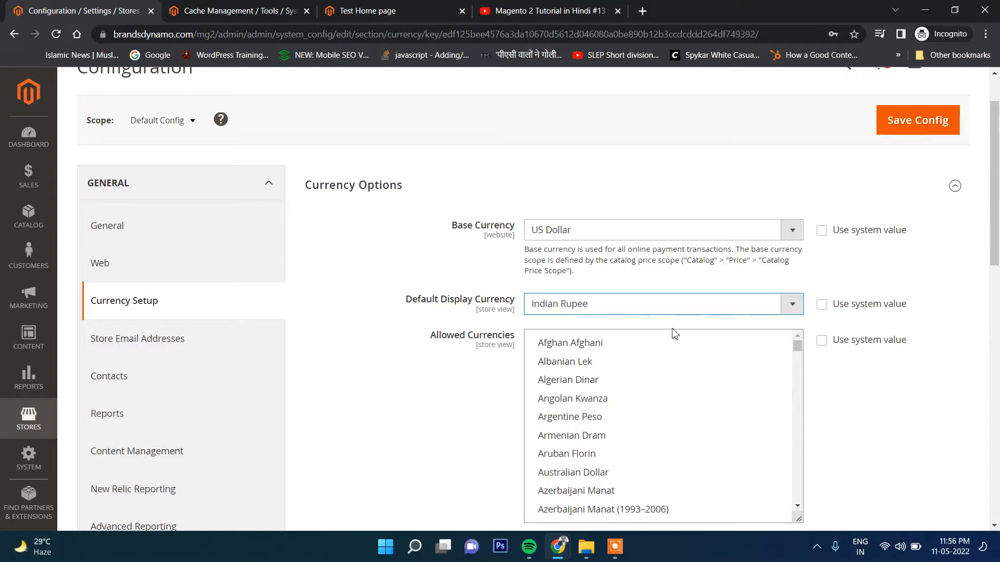
# Scroll the Allowed Currencies list down to Euro.
pyautogui.scroll(-3)
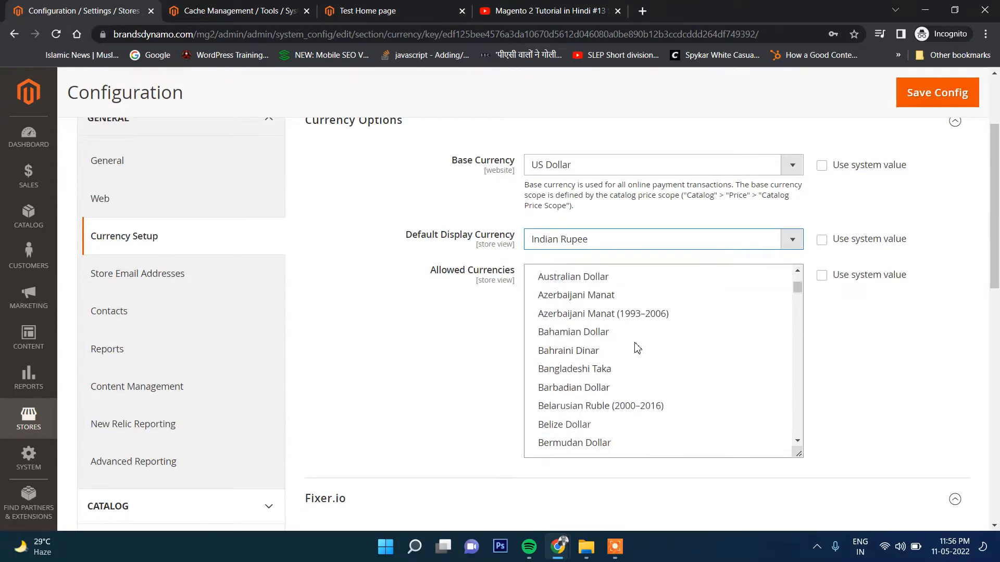
pyautogui.scroll(-3)
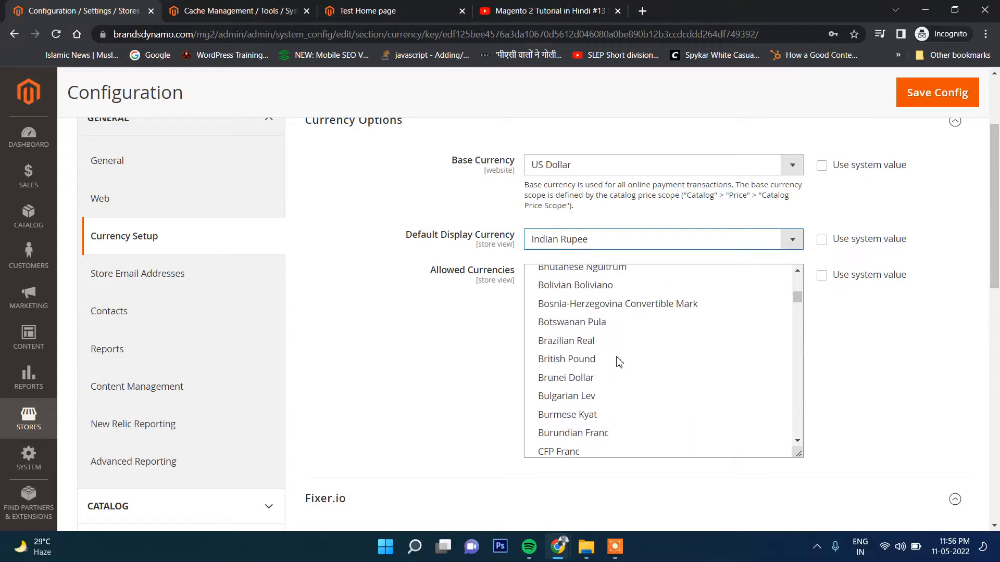
pyautogui.scroll(-3)
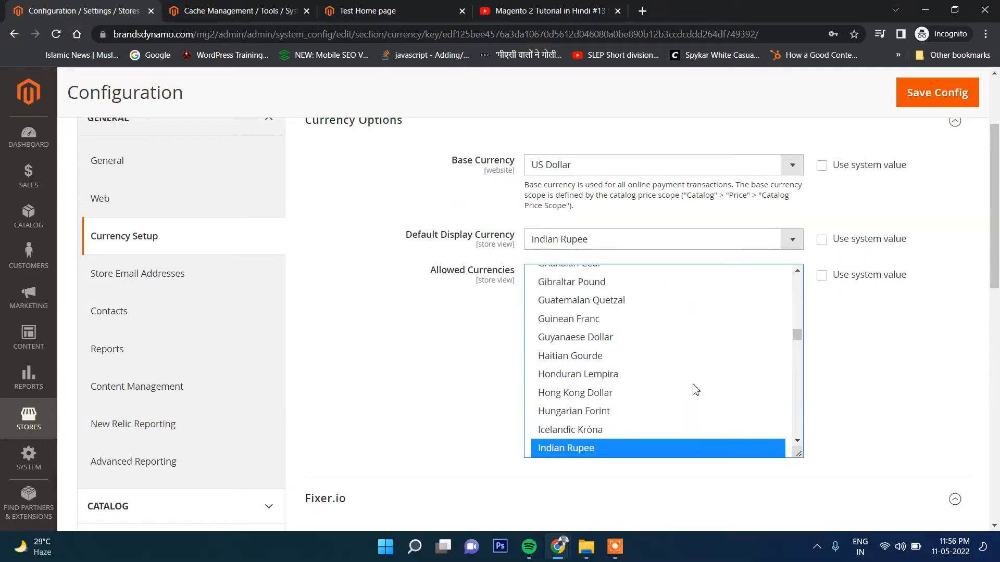
pyautogui.scroll(-3)
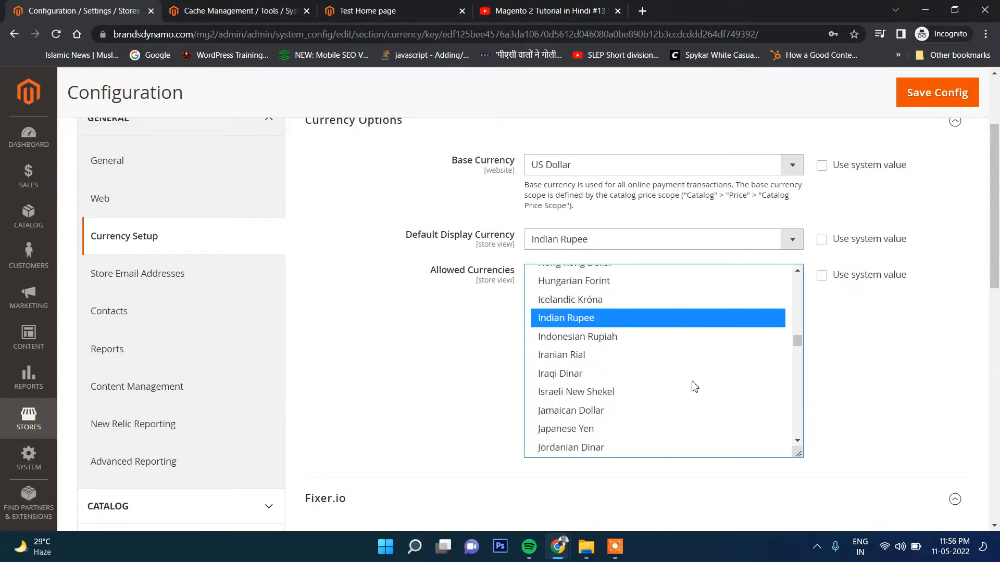
pyautogui.scroll(-3)
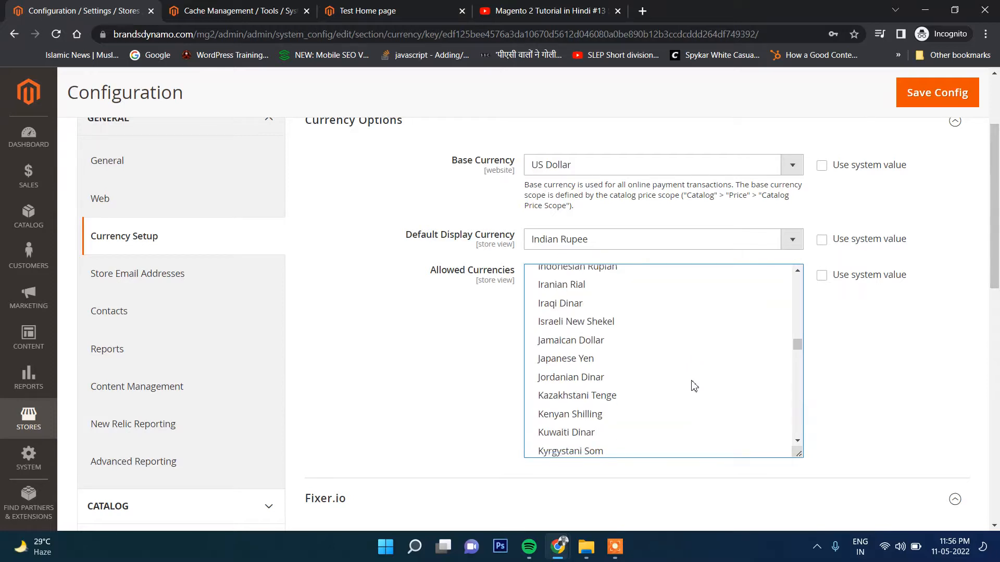
pyautogui.scroll(-3)
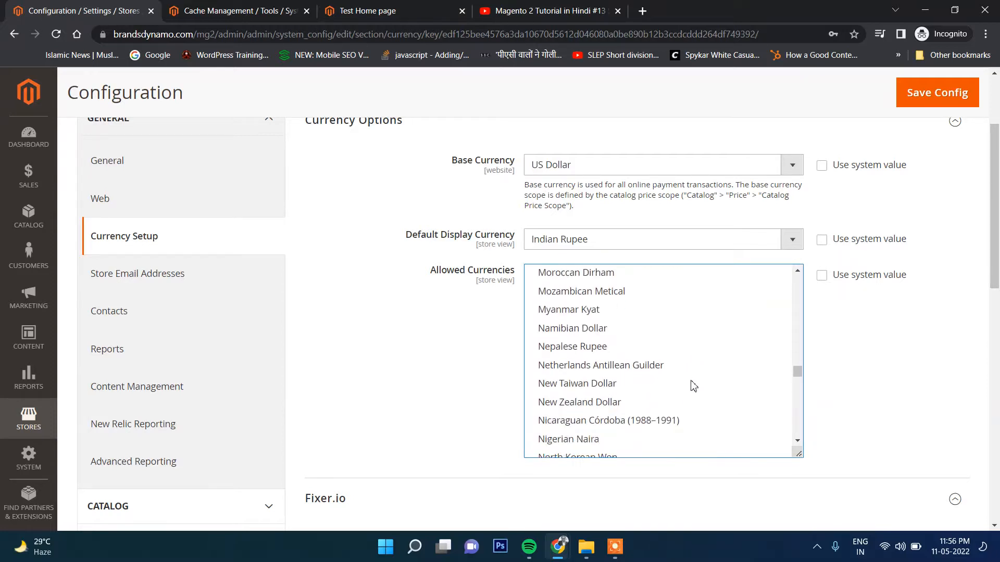
pyautogui.scroll(-3)
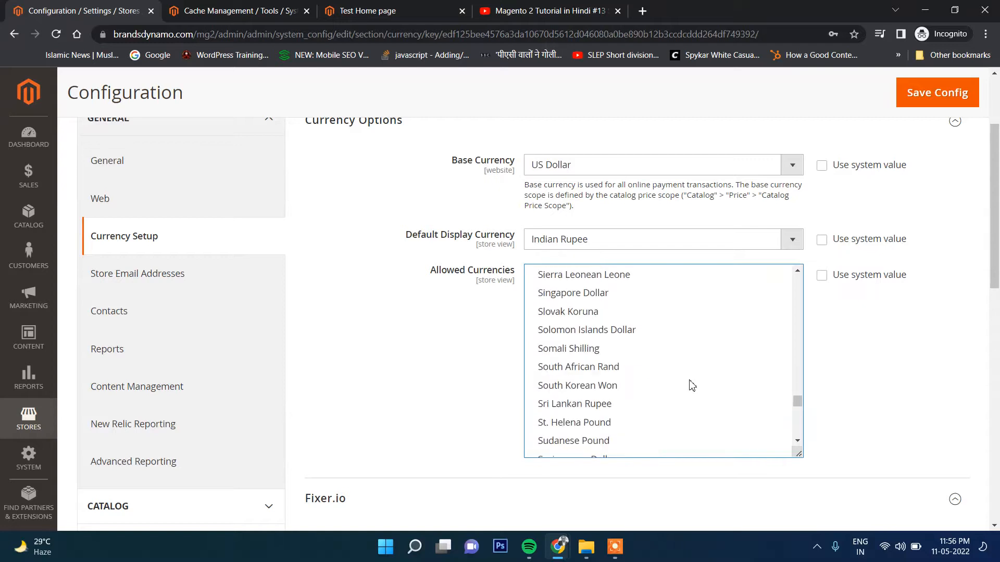
pyautogui.scroll(-3)
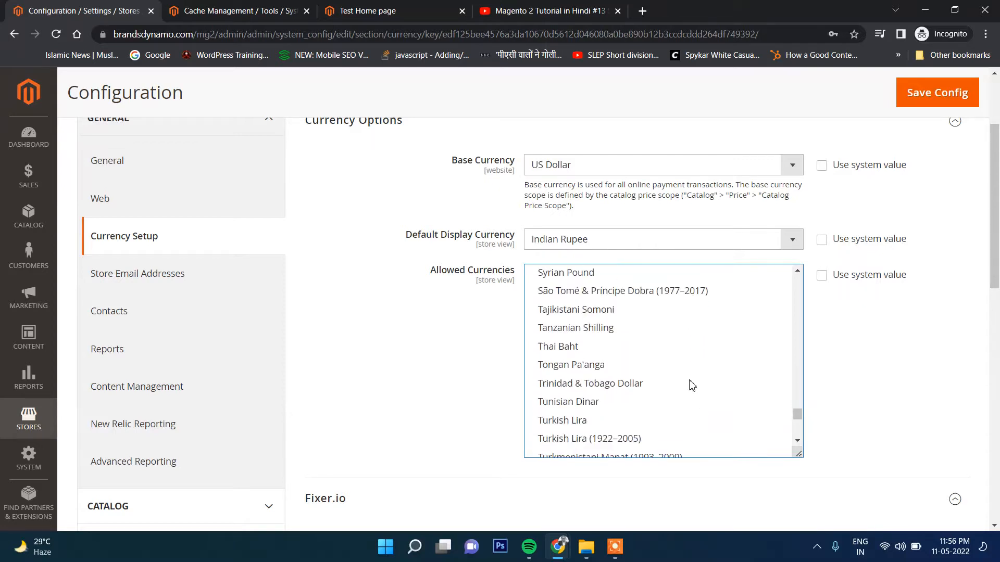
pyautogui.scroll(-3)
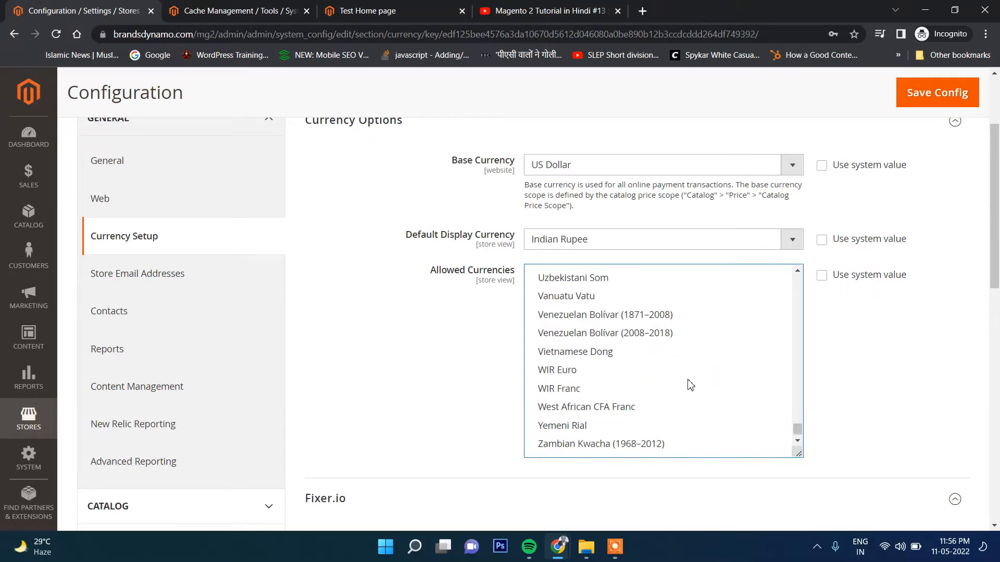
pyautogui.scroll(-3)
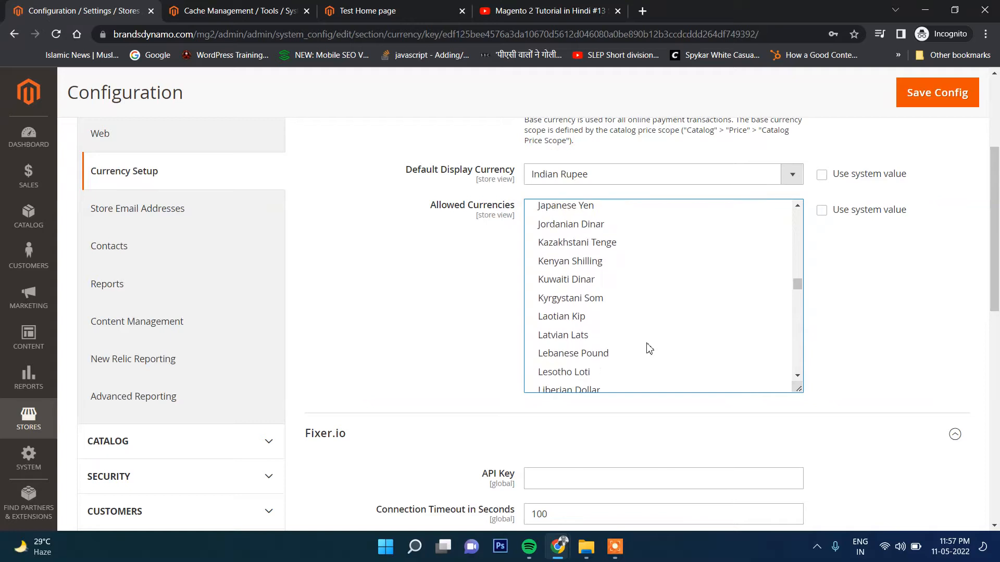
pyautogui.scroll(3)
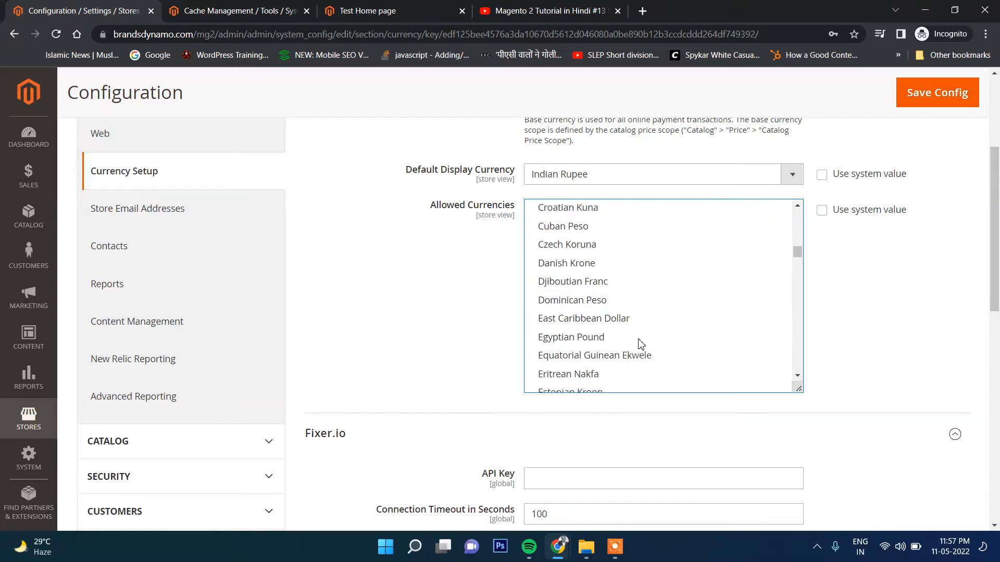
pyautogui.scroll(3)
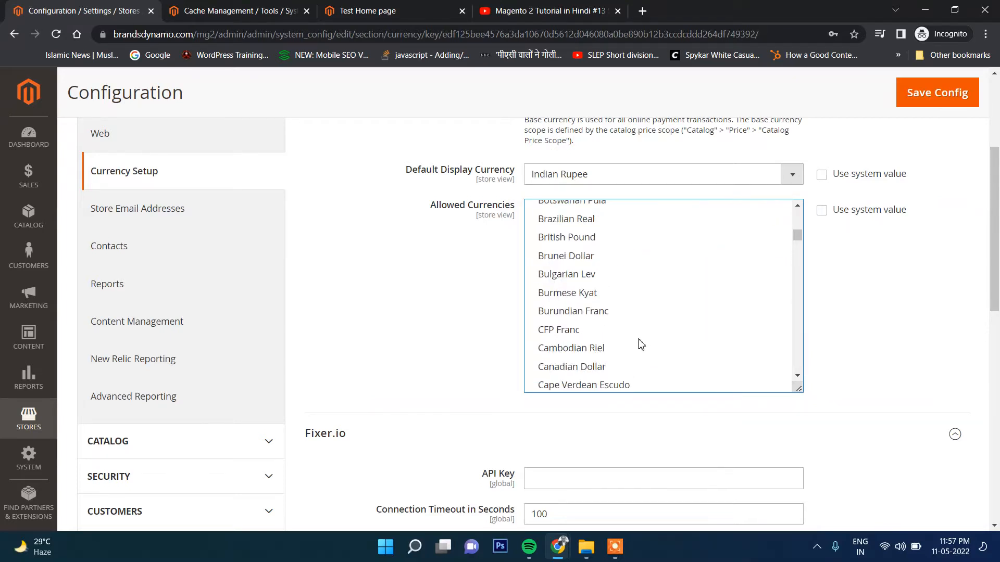
pyautogui.scroll(-3)
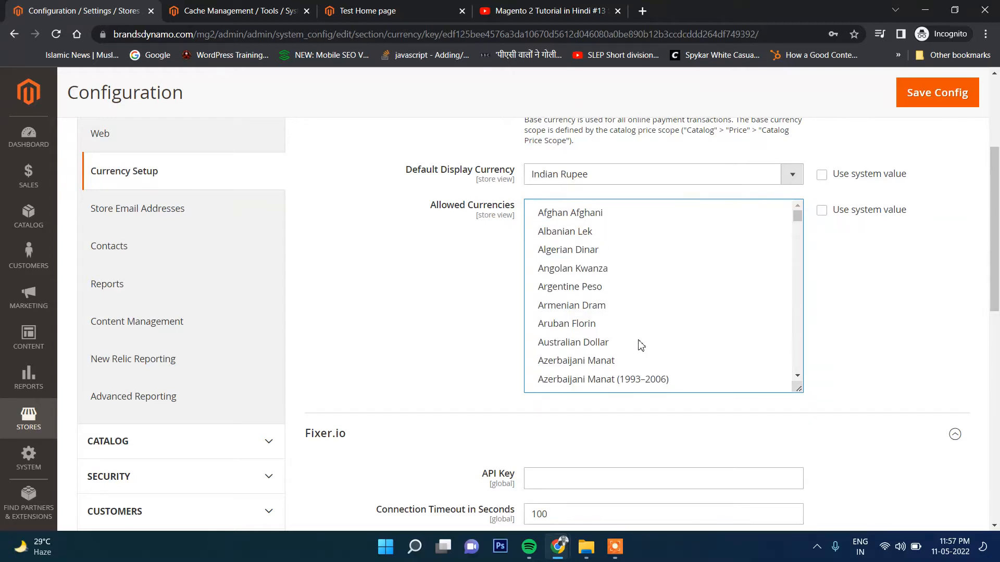
pyautogui.scroll(-3)
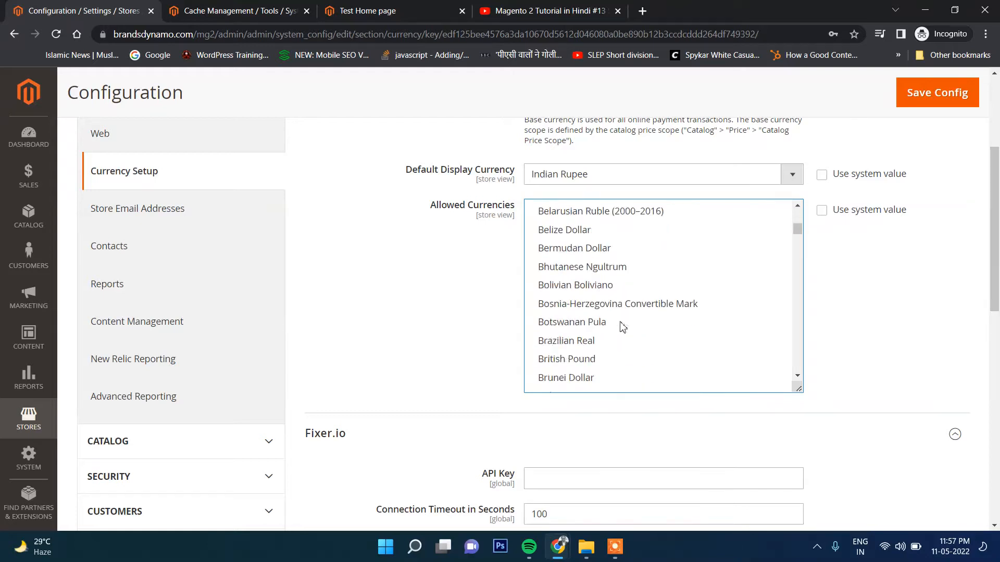
pyautogui.scroll(-3)
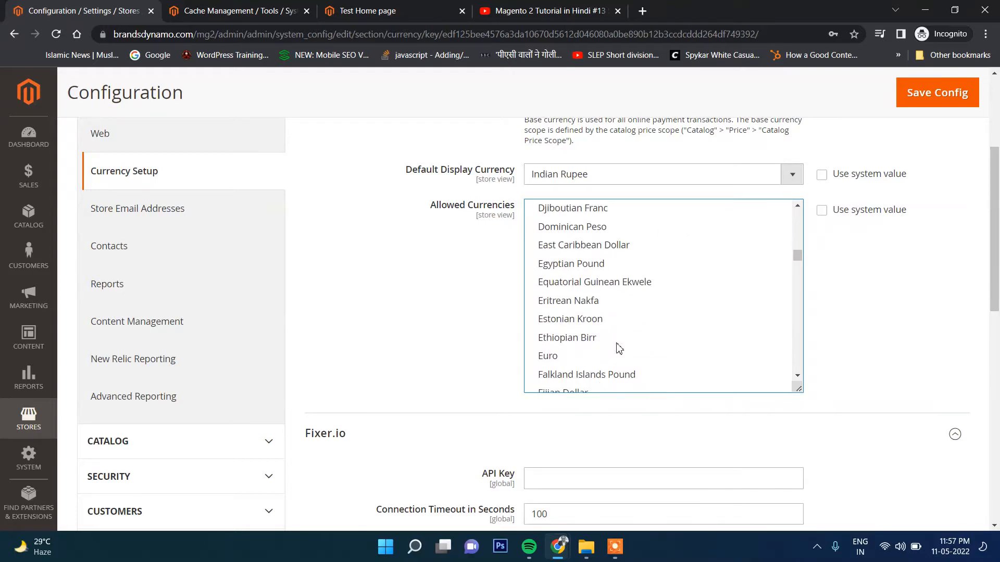
# Select Euro in Allowed Currencies and save the currency configuration.
pyautogui.click(548, 355)
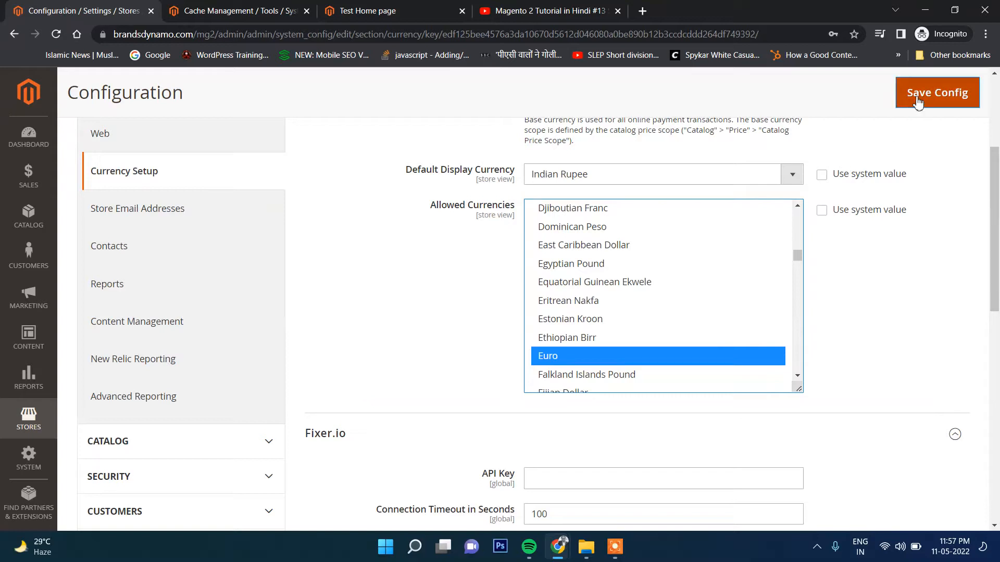
pyautogui.click(937, 93)
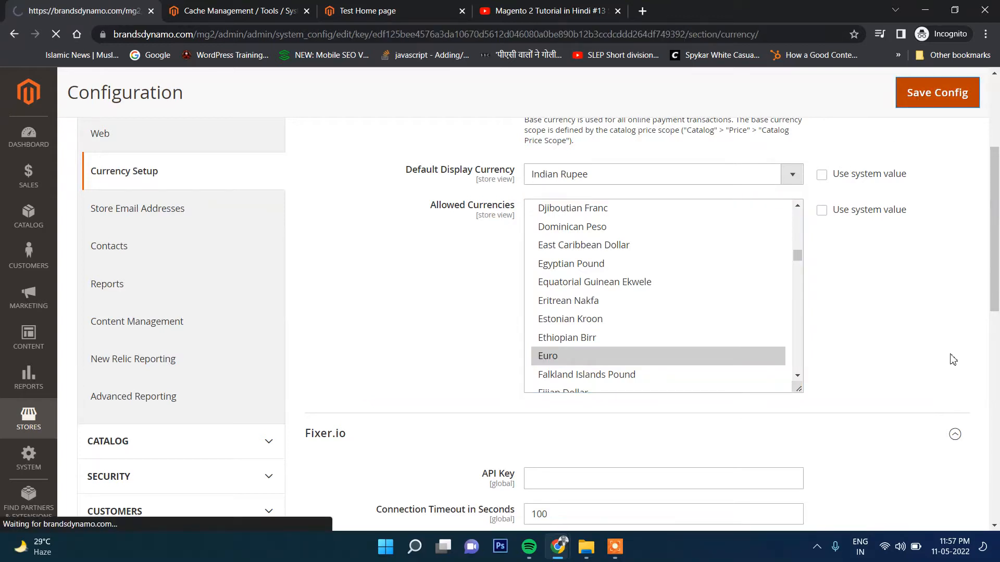
pyautogui.click(936, 91)
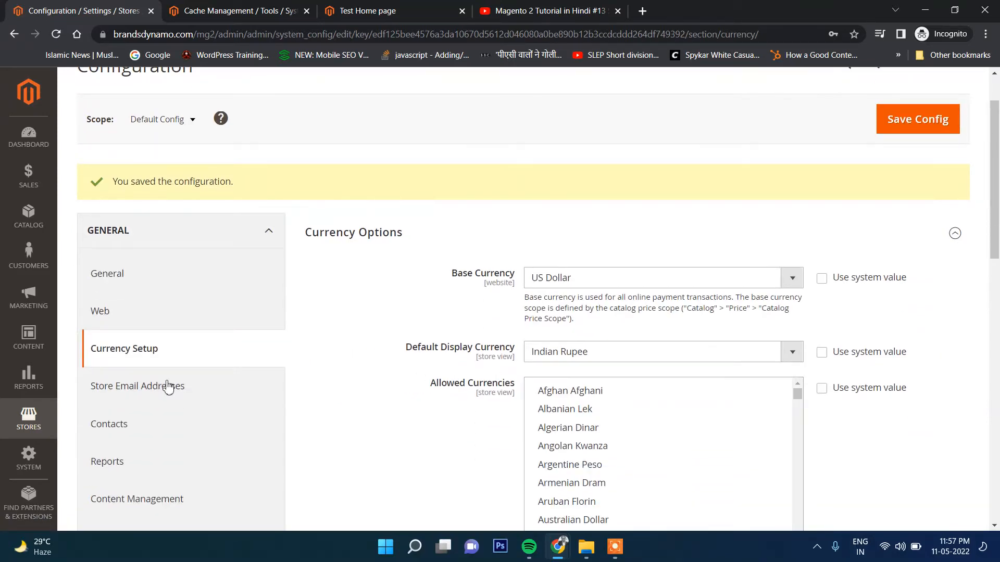
# Go to the Currency Rates page under Stores.
pyautogui.click(28, 419)
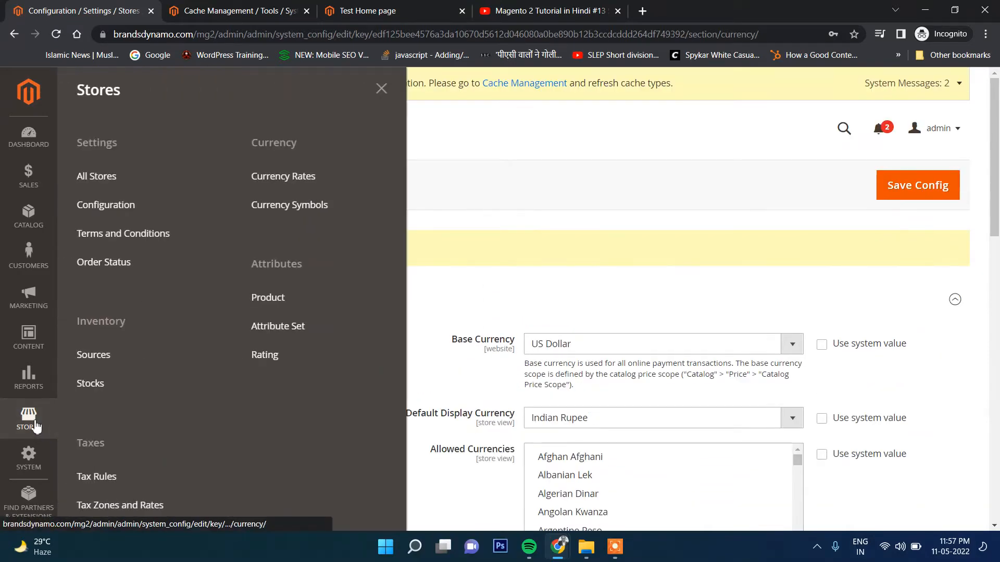
pyautogui.moveTo(284, 176)
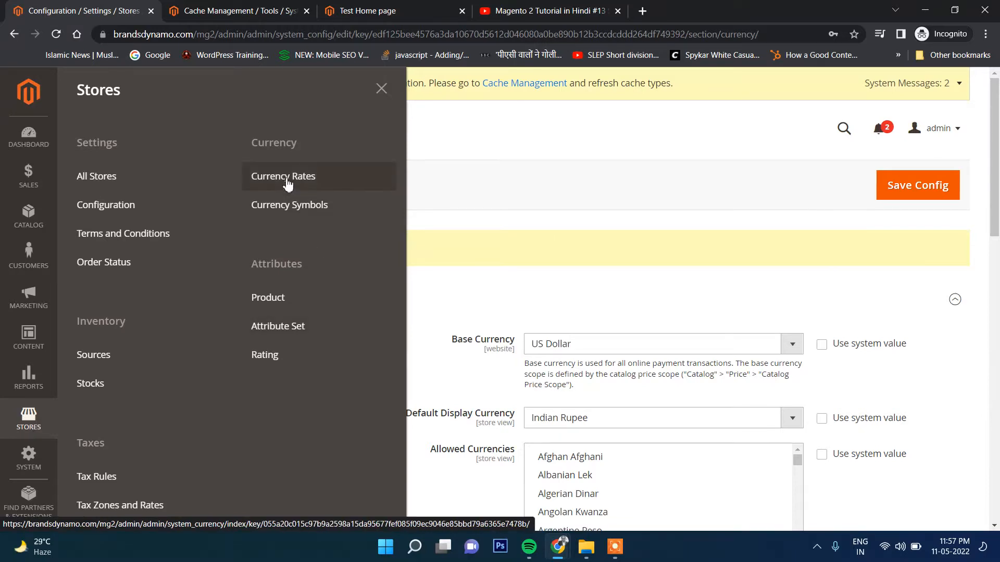
pyautogui.click(282, 176)
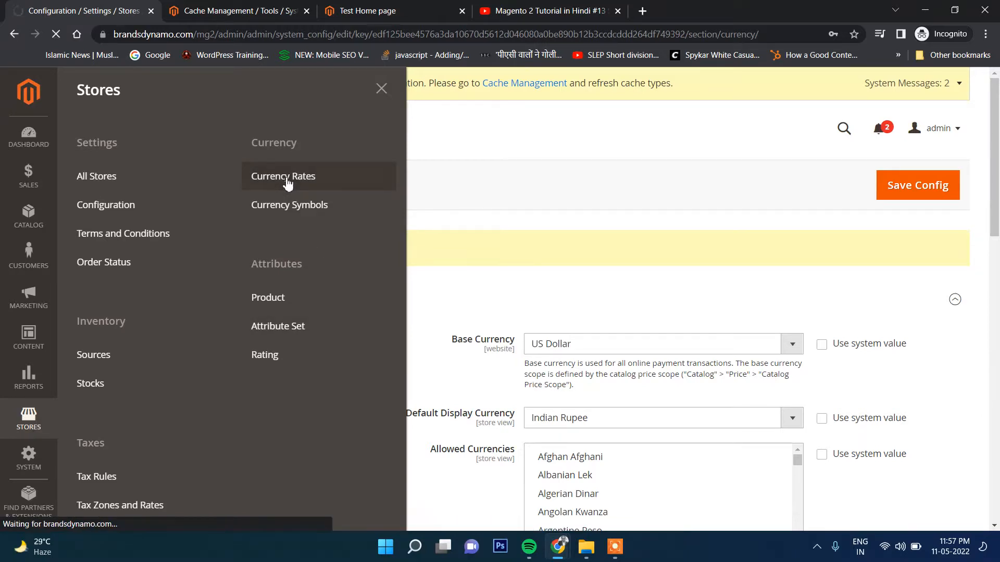
pyautogui.click(283, 176)
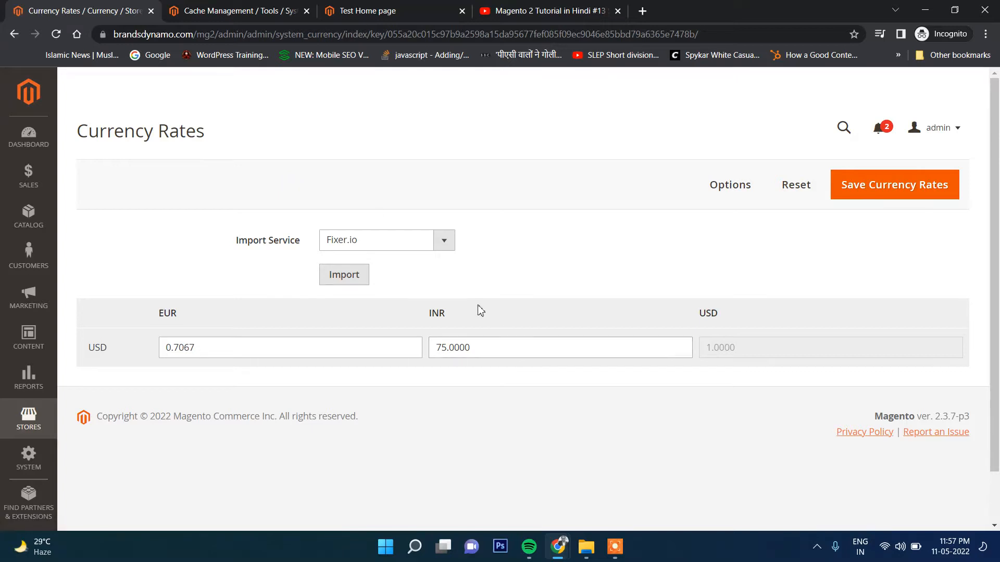
pyautogui.scroll(-3)
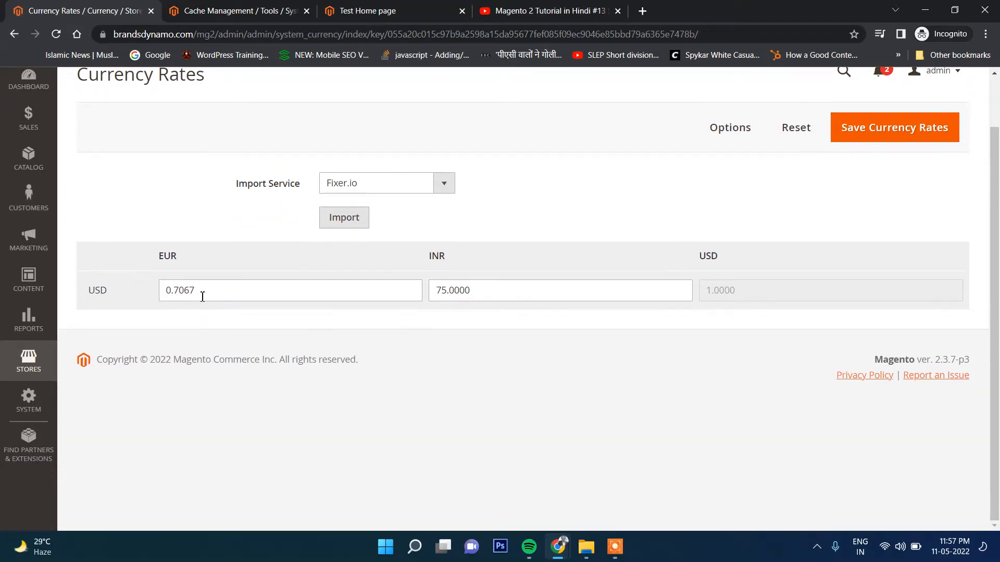
# Change the USD-to-INR rate to 77.0000 and save the currency rates.
pyautogui.doubleClick(179, 290)
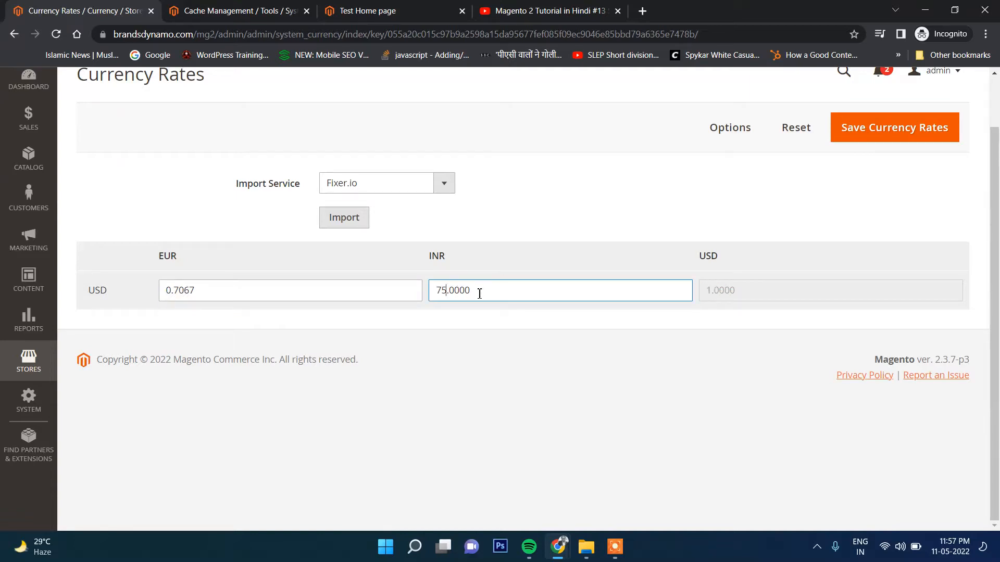
pyautogui.doubleClick(440, 290)
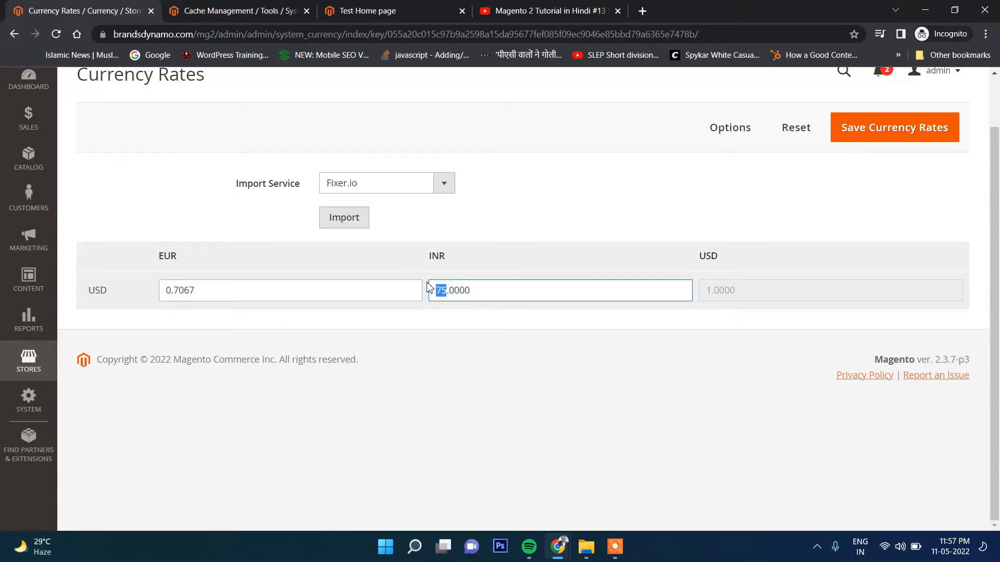
pyautogui.write('77.0000')
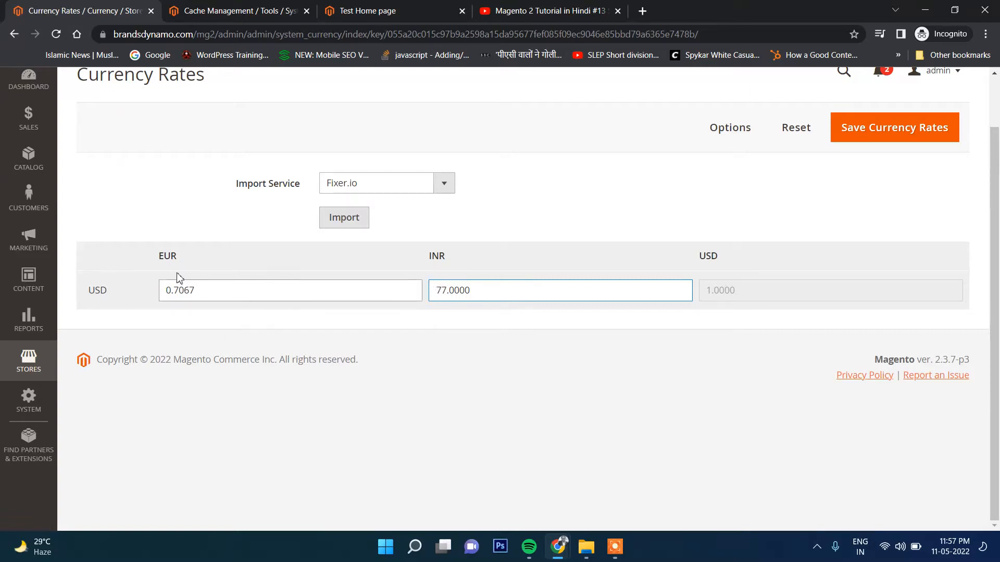
pyautogui.click(289, 290)
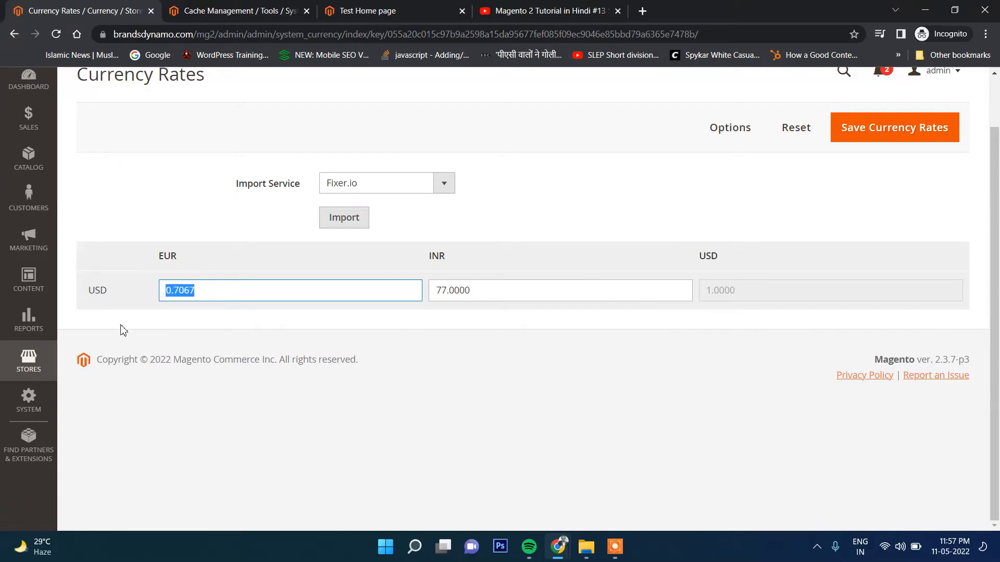
pyautogui.click(893, 127)
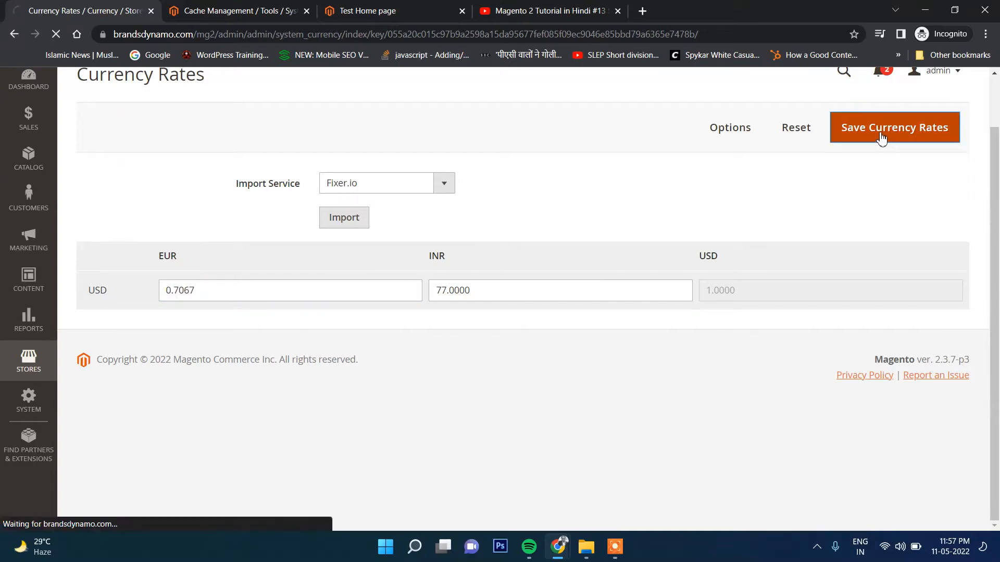
# Try importing rates via Currency Converter API, which fails for a missing API key.
pyautogui.click(894, 127)
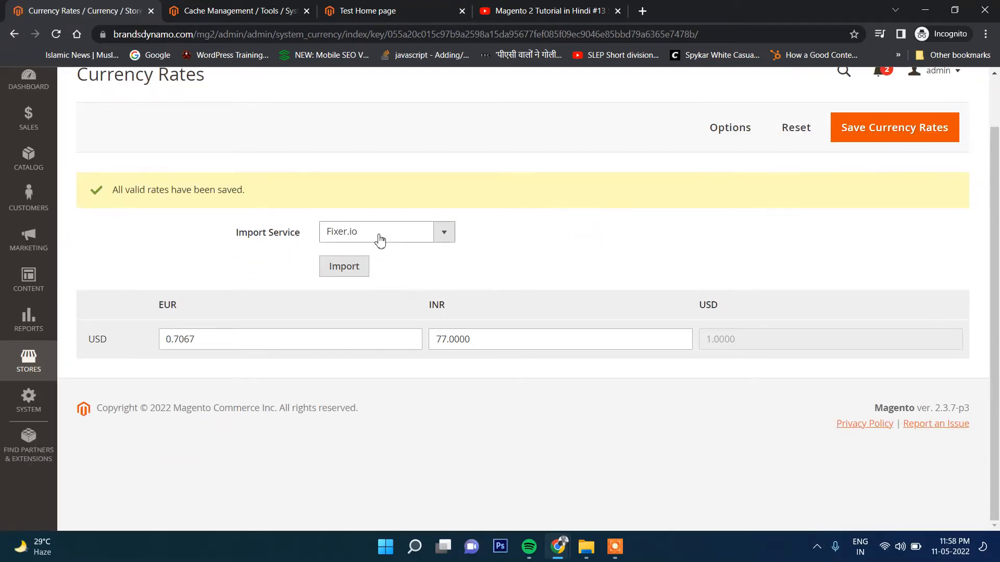
pyautogui.moveTo(394, 241)
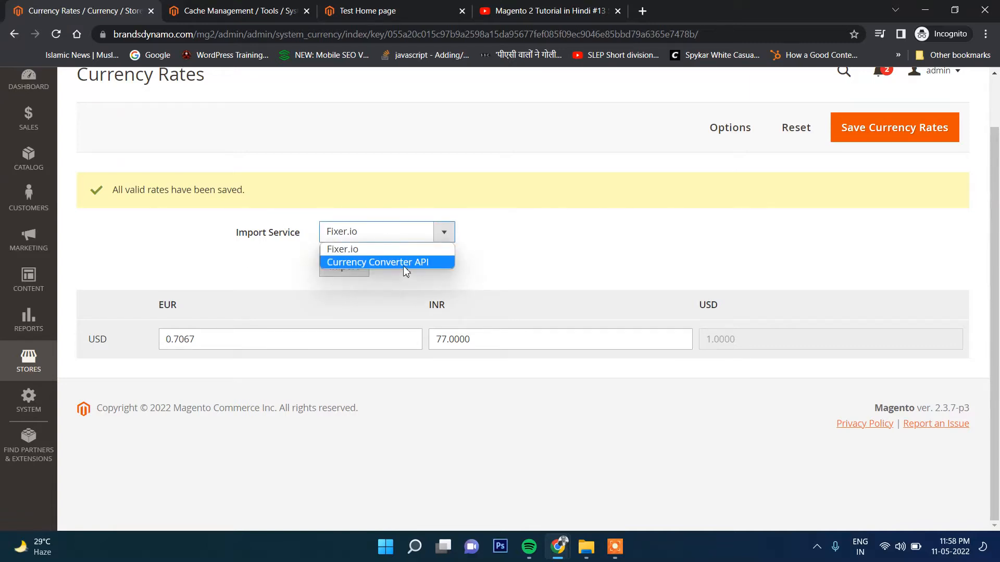
pyautogui.click(377, 262)
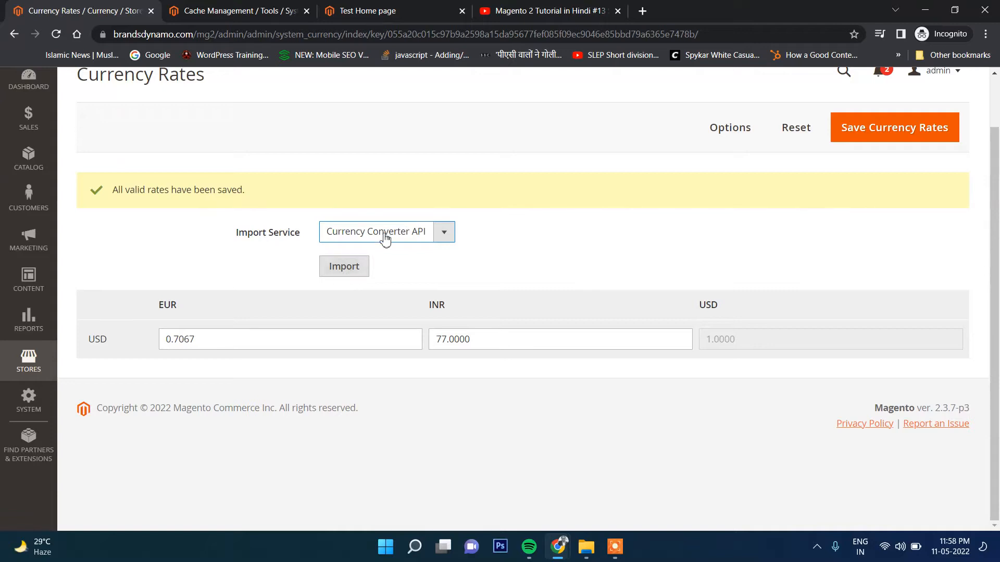
pyautogui.moveTo(405, 231)
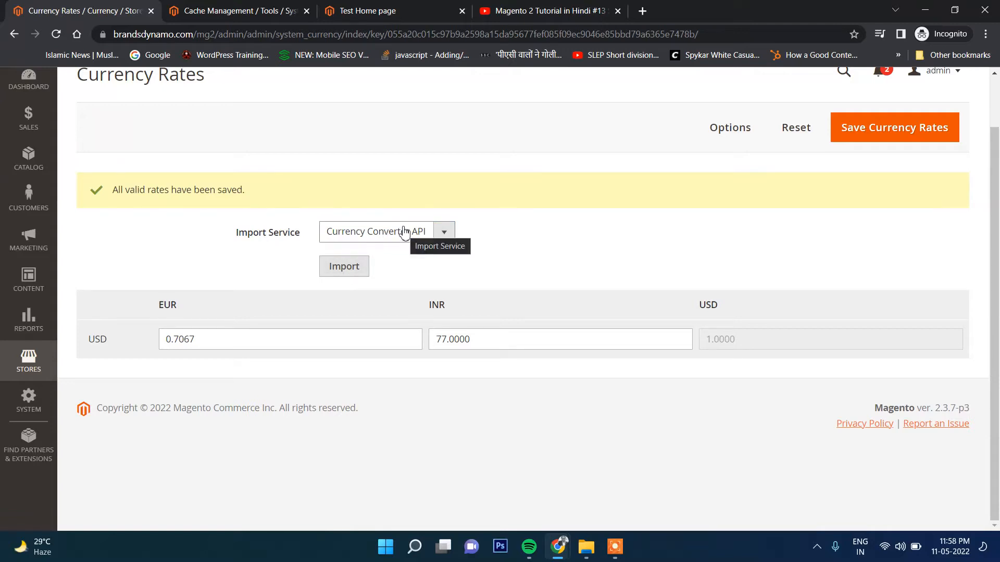
pyautogui.click(344, 266)
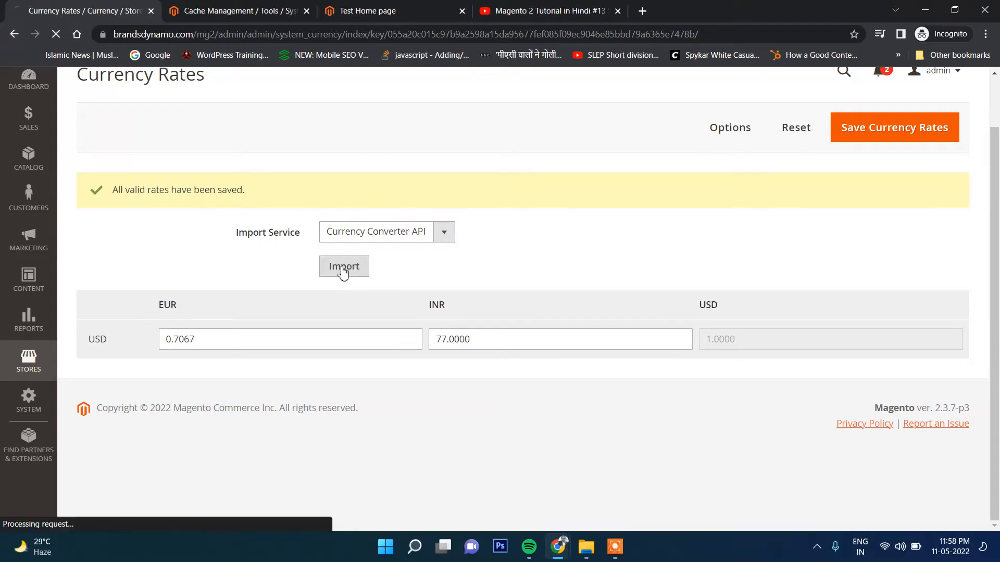
pyautogui.click(344, 266)
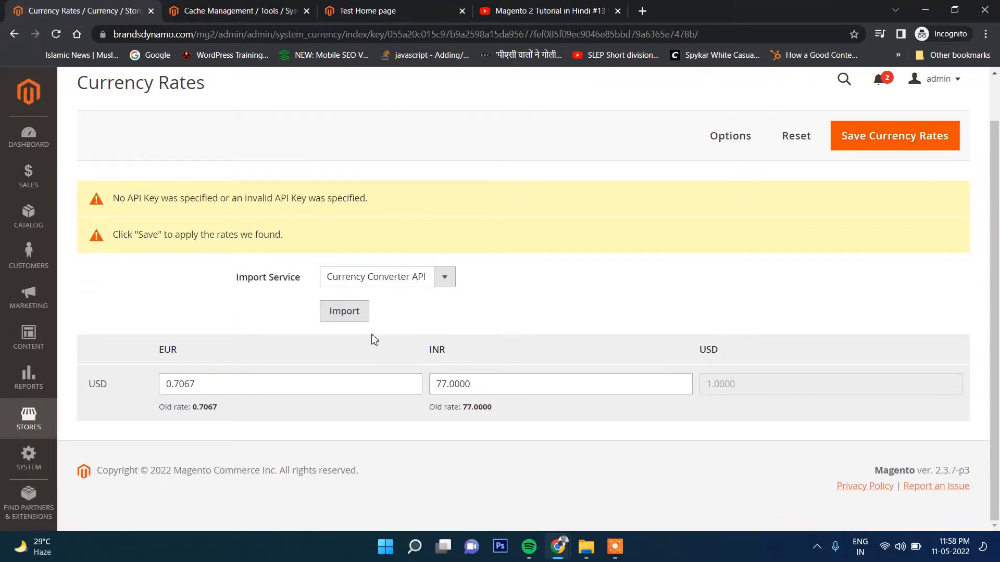
# Re-save the rates with EUR at 0.7067 and INR at 77.0000.
pyautogui.click(290, 383)
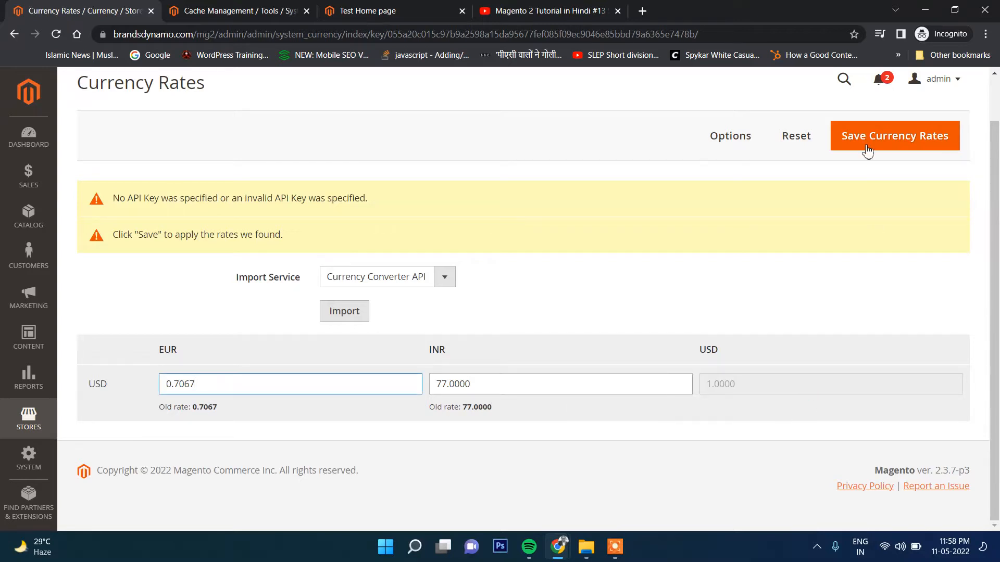
pyautogui.click(894, 135)
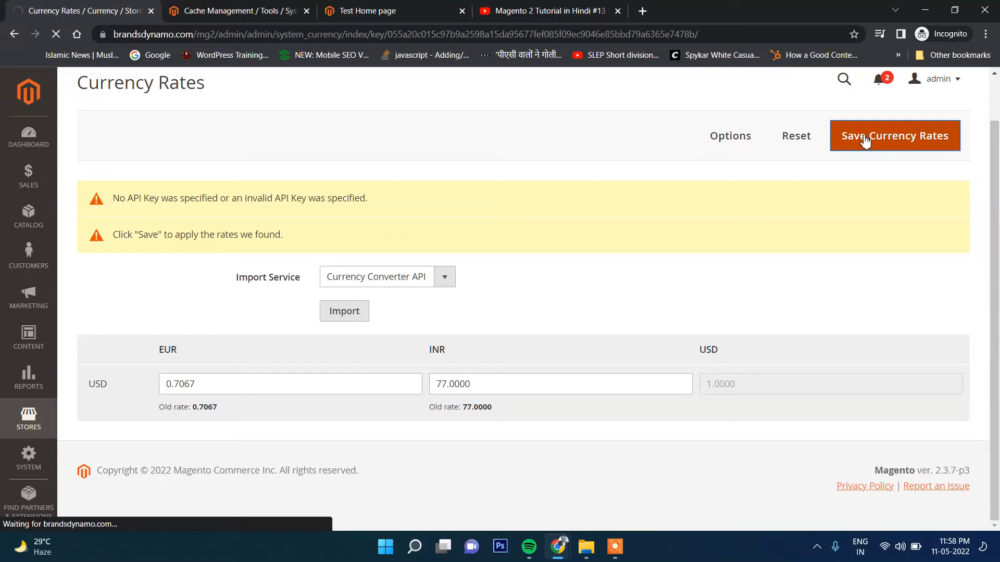
pyautogui.click(894, 135)
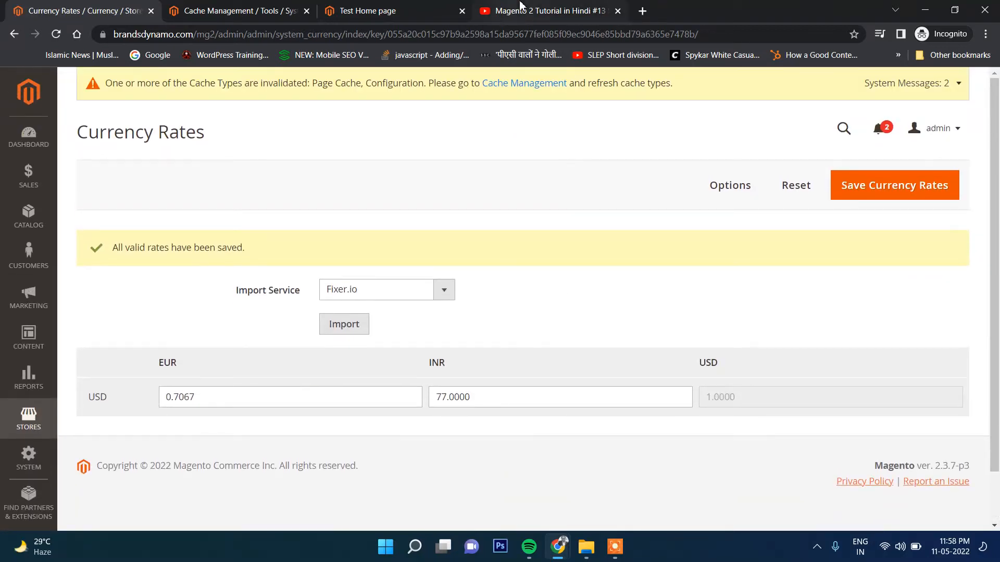
# Flush Magento Cache from the Cache Management page.
pyautogui.click(235, 11)
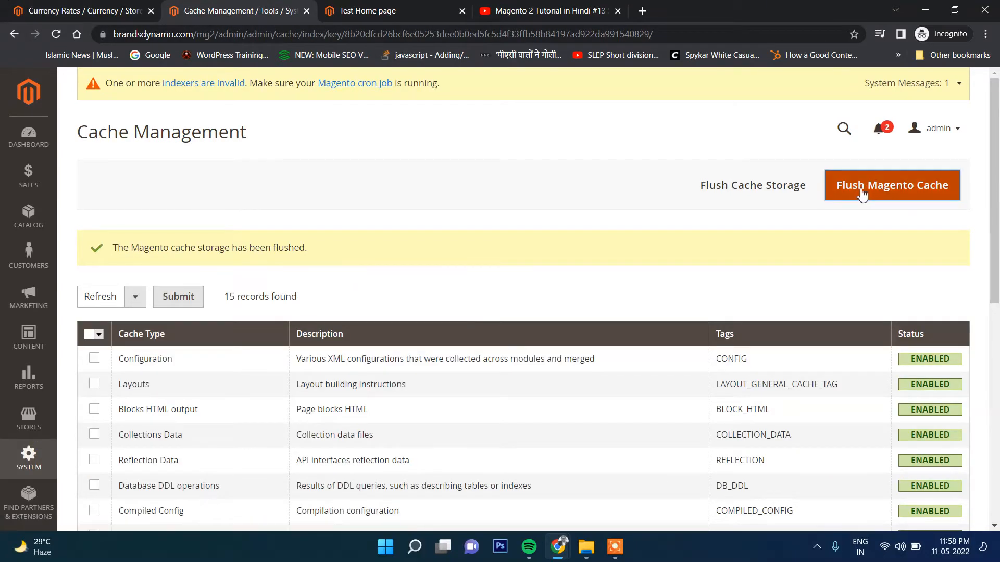
pyautogui.click(891, 184)
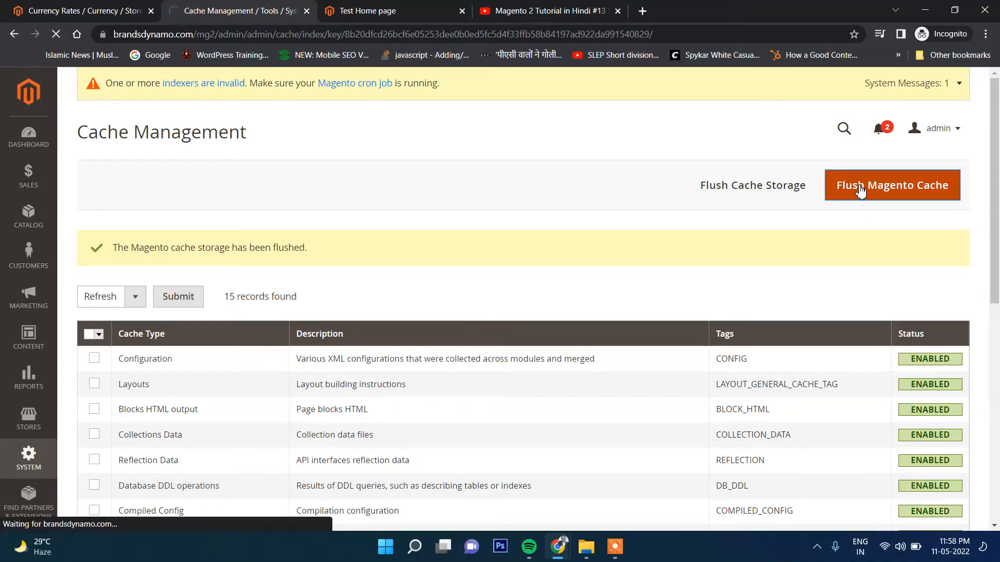
pyautogui.moveTo(627, 202)
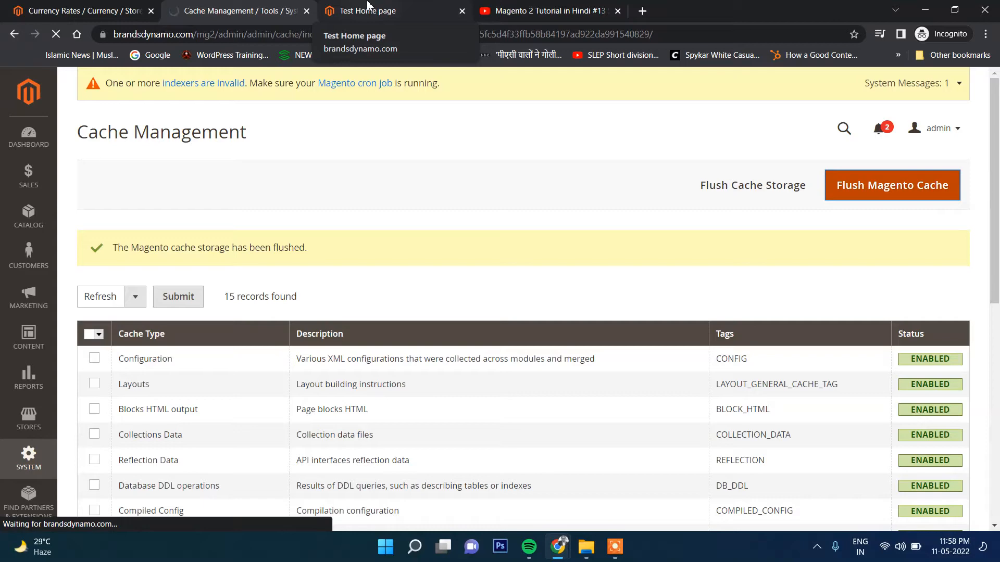
# On the Test Home page, switch product prices to EUR - Euro, then INR - Indian Rupee.
pyautogui.click(367, 11)
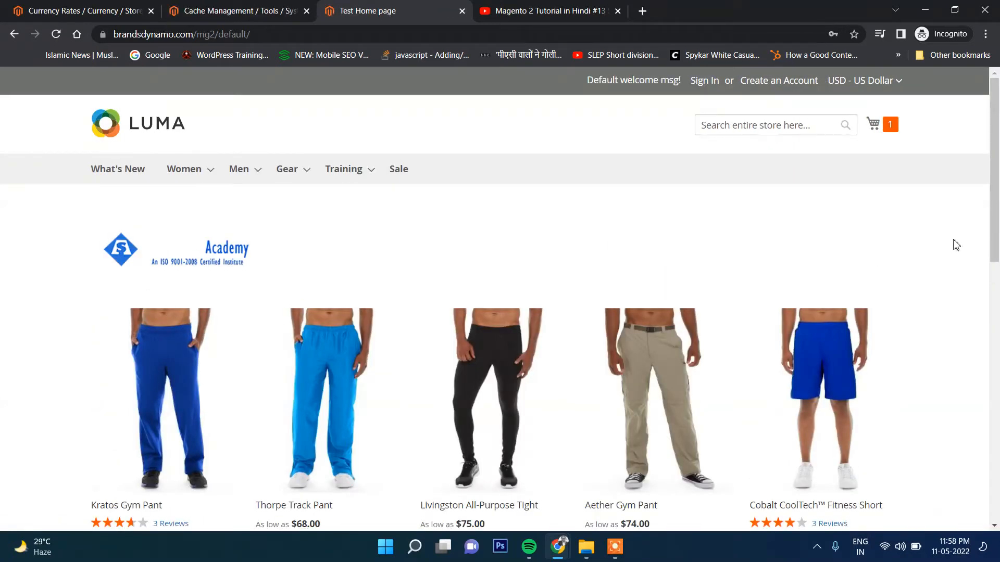
pyautogui.click(863, 80)
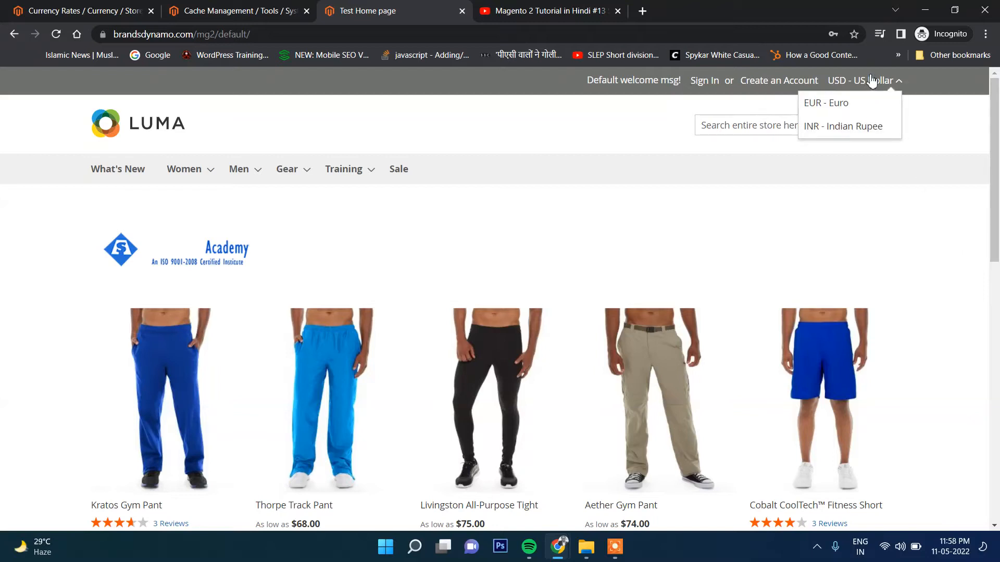
pyautogui.moveTo(843, 125)
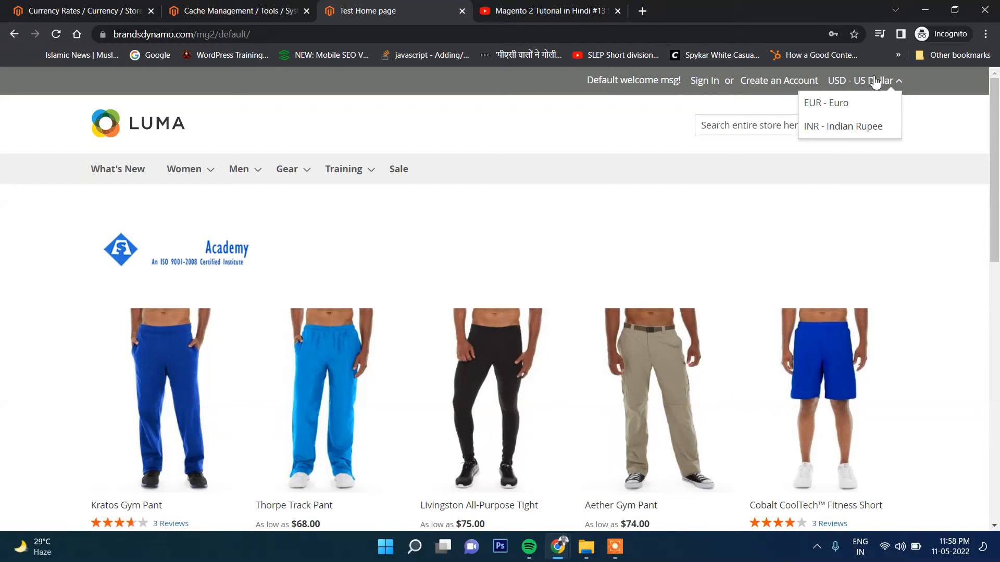
pyautogui.scroll(-3)
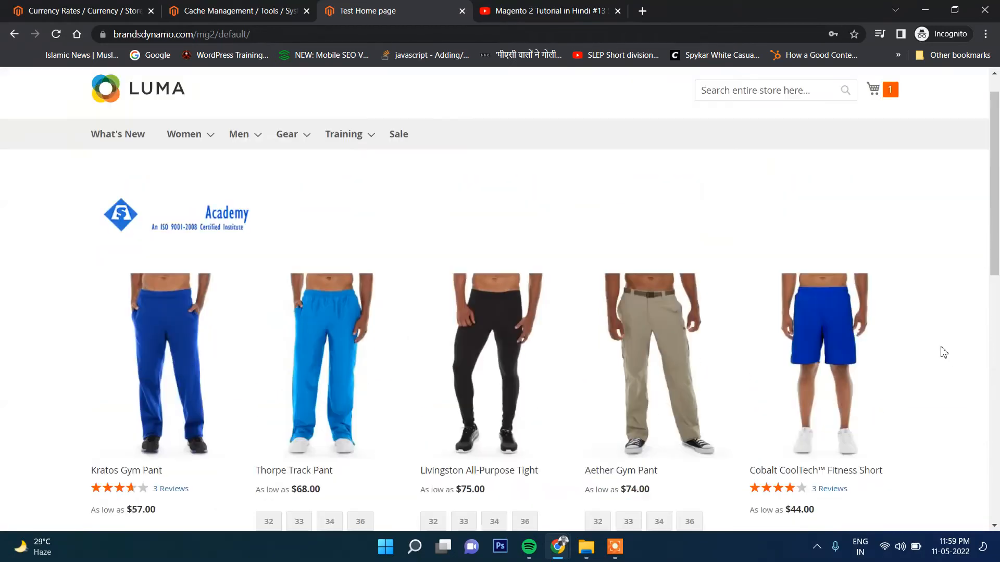
pyautogui.click(860, 81)
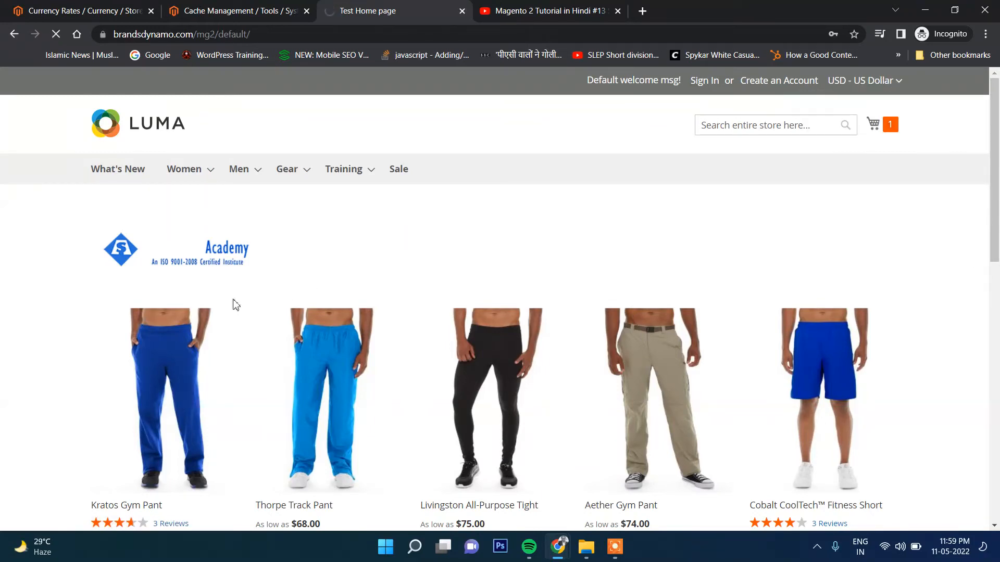
pyautogui.scroll(-3)
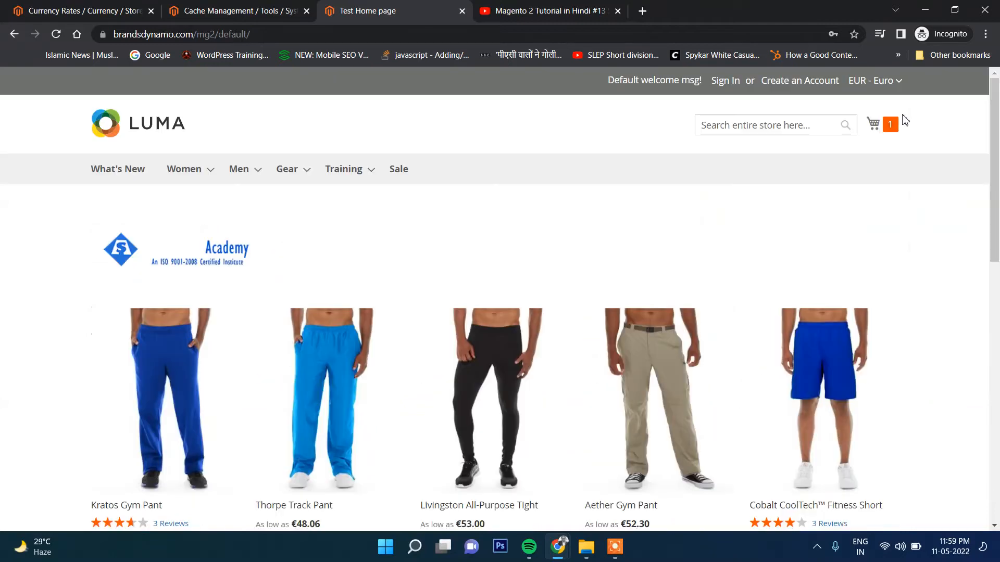
pyautogui.click(874, 80)
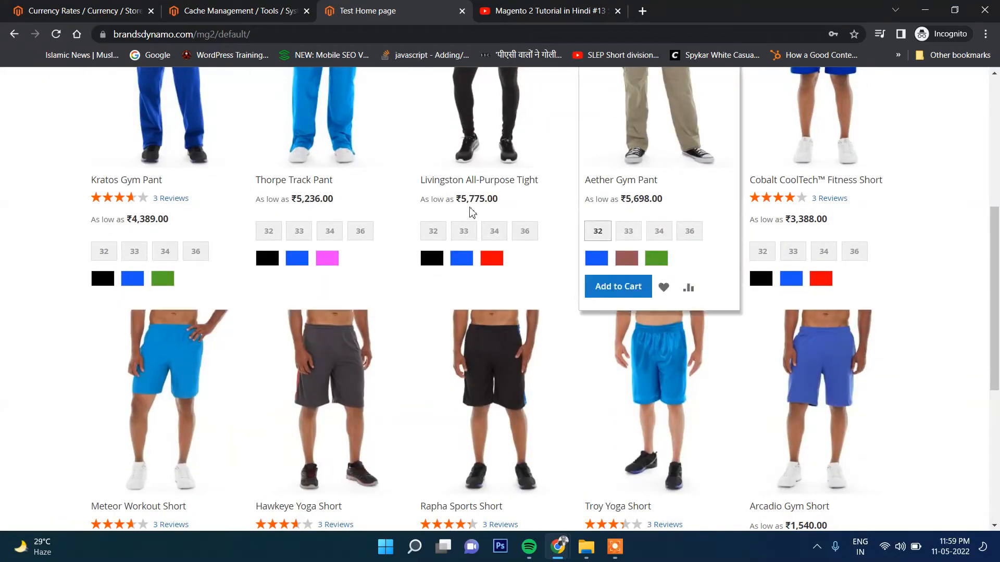
pyautogui.scroll(-3)
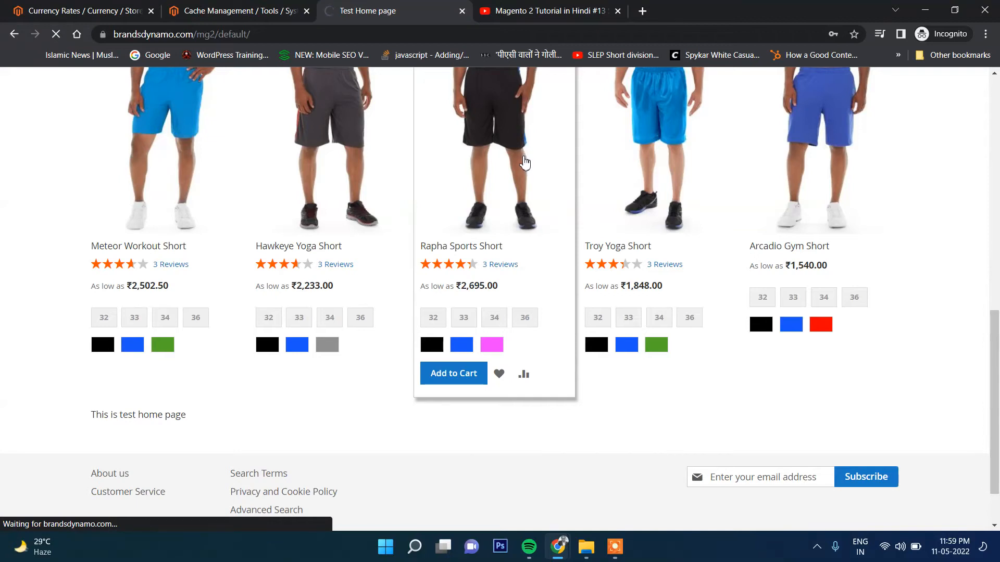
# Open Rapha Sports Short (₹2,695.00) and switch its price to USD, showing $35.00.
pyautogui.click(494, 147)
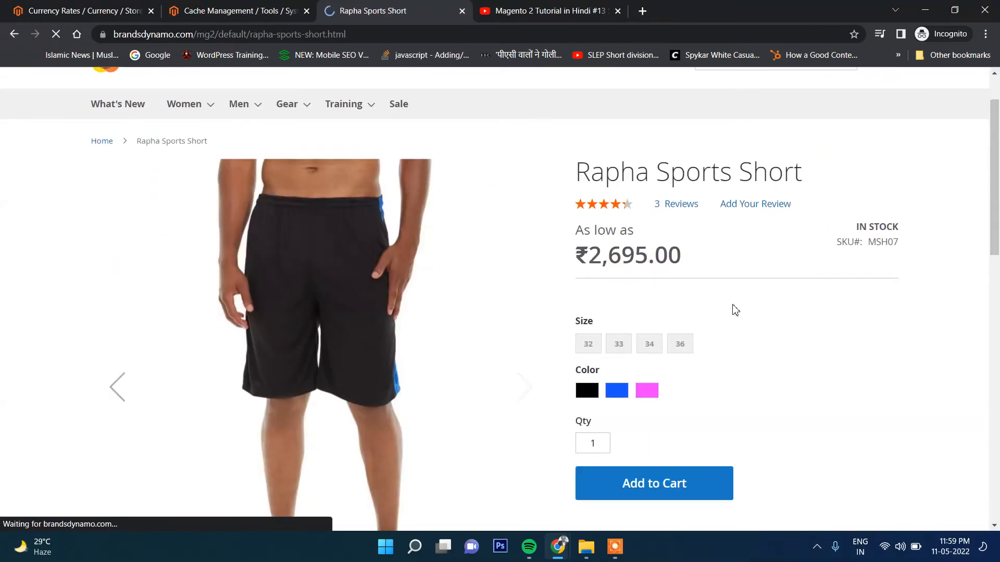
pyautogui.click(857, 79)
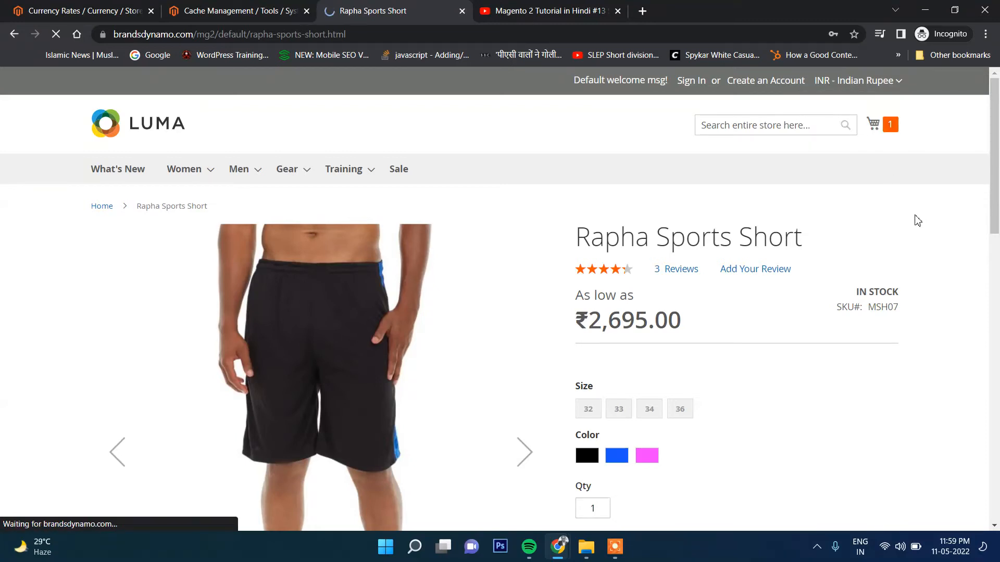
pyautogui.moveTo(721, 315)
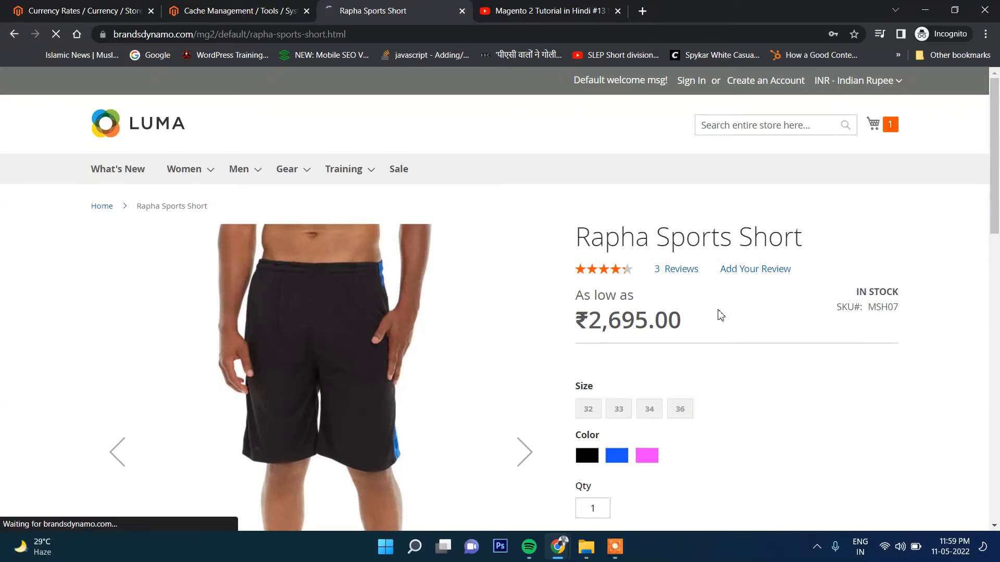
pyautogui.moveTo(706, 338)
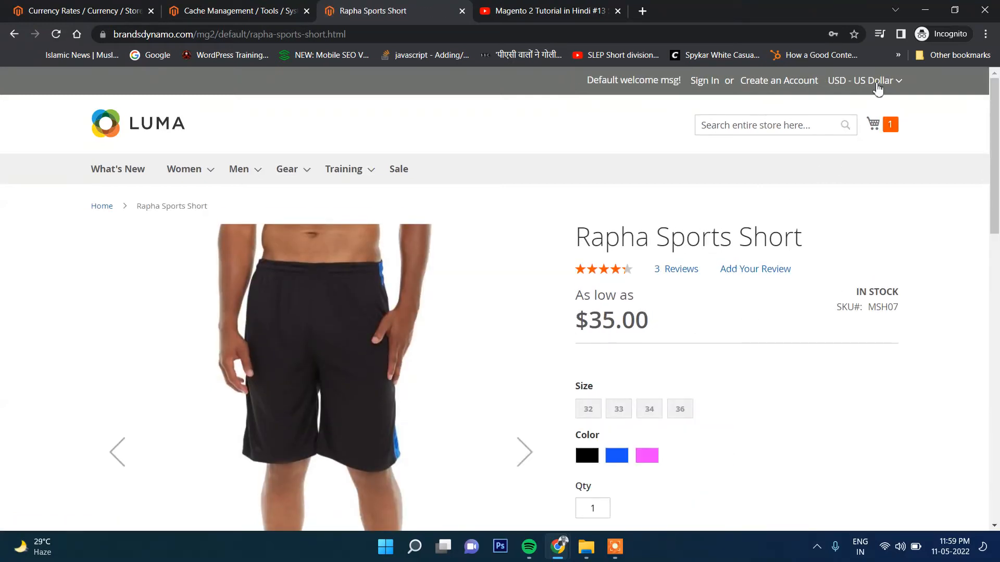
pyautogui.click(860, 81)
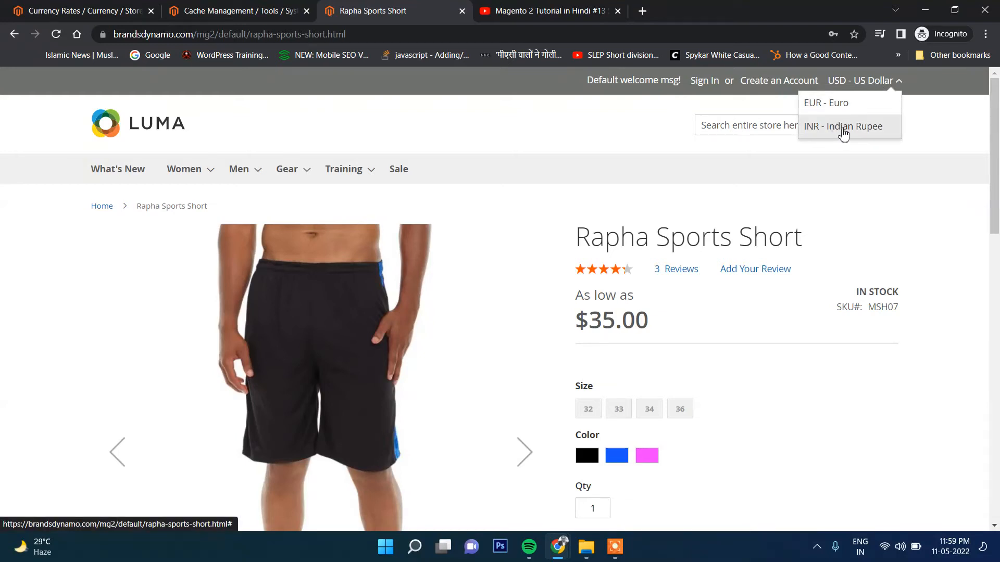
# Keep Fixer.io as the rate import service, then open the store configuration's Country Options.
pyautogui.click(230, 11)
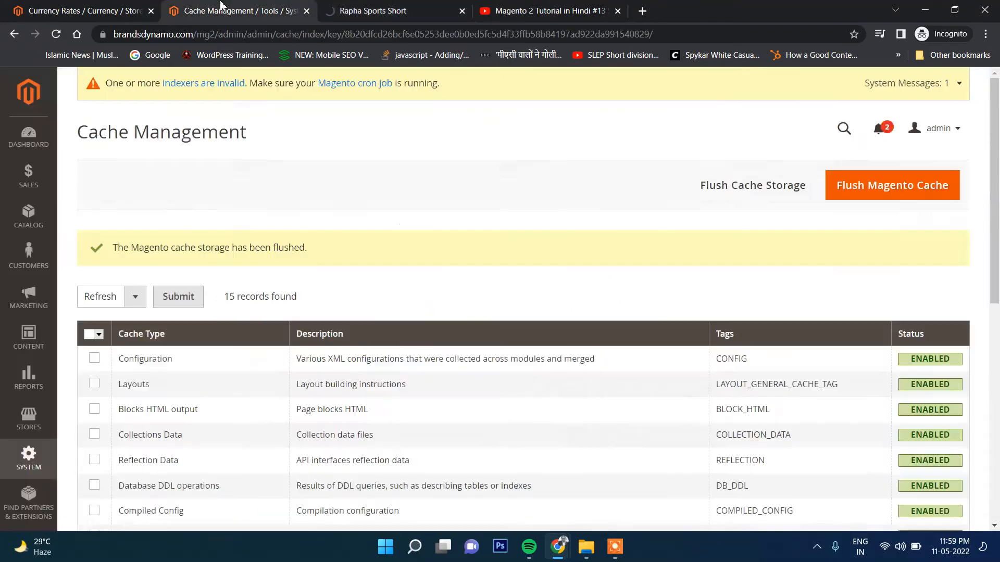
pyautogui.click(77, 10)
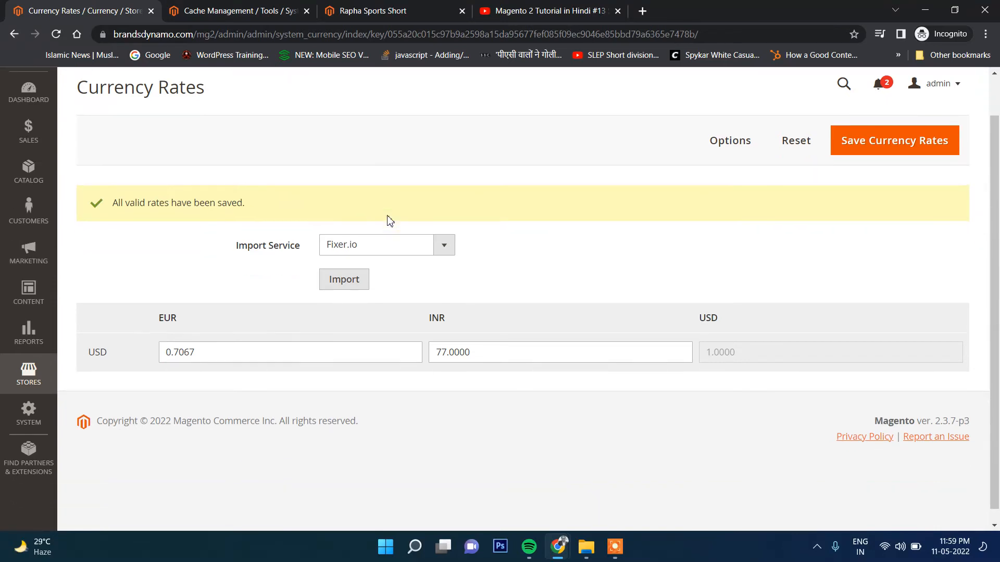
pyautogui.scroll(-3)
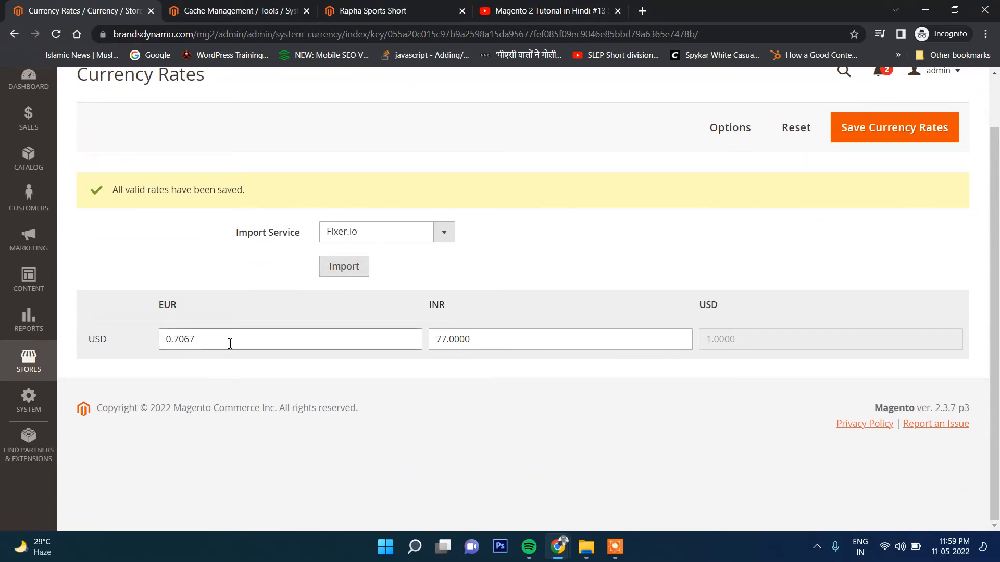
pyautogui.click(290, 339)
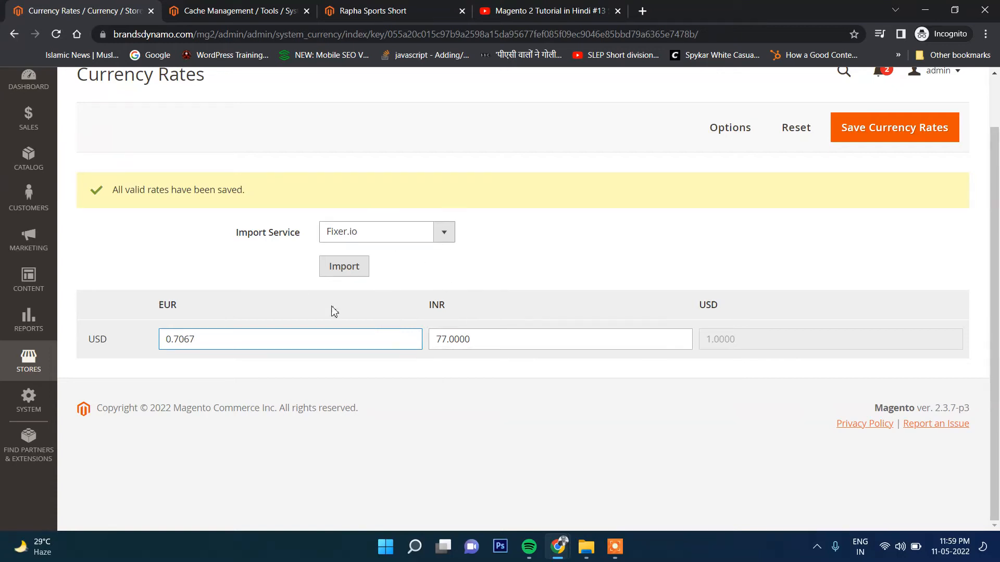
pyautogui.click(443, 231)
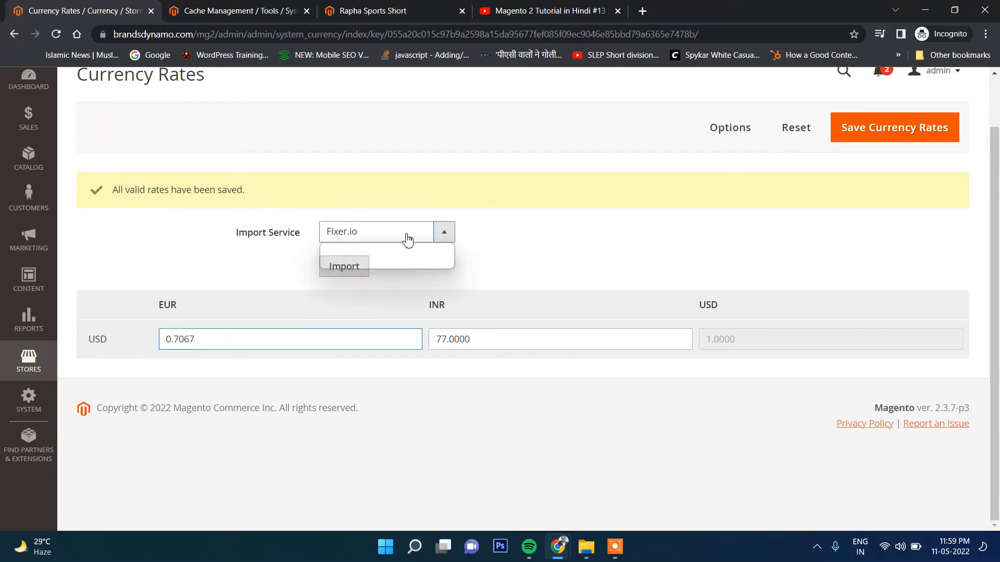
pyautogui.click(443, 231)
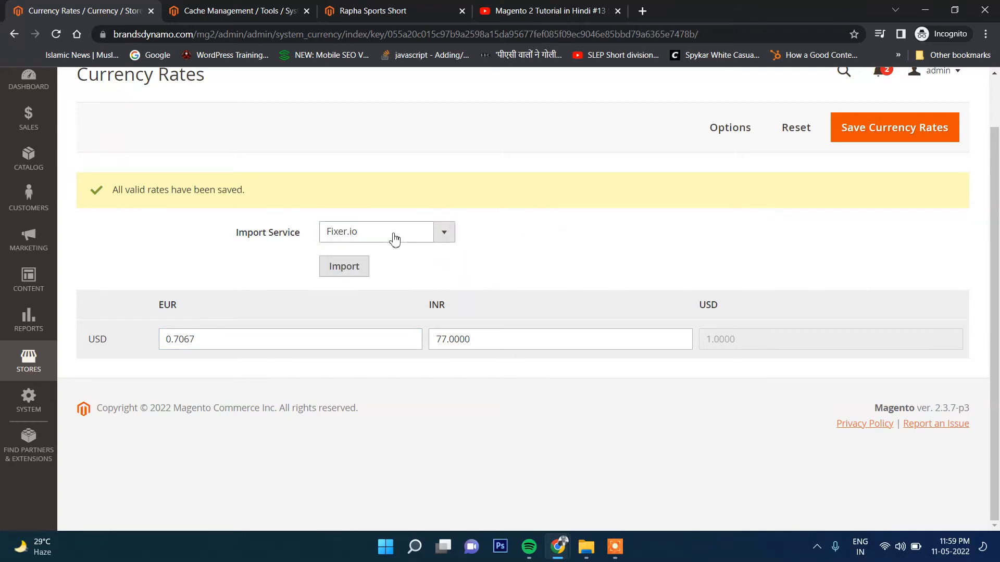
pyautogui.moveTo(399, 245)
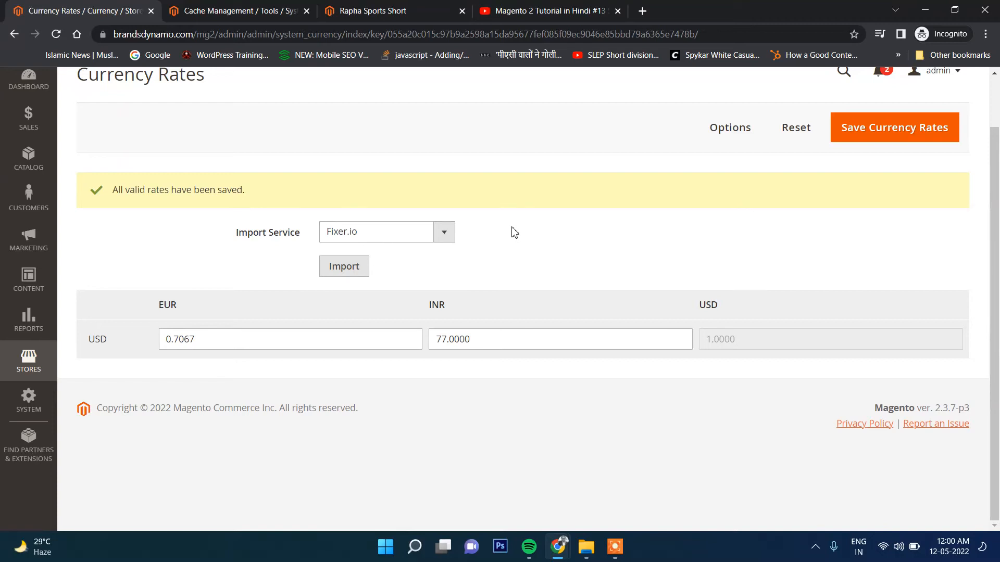
pyautogui.moveTo(327, 228)
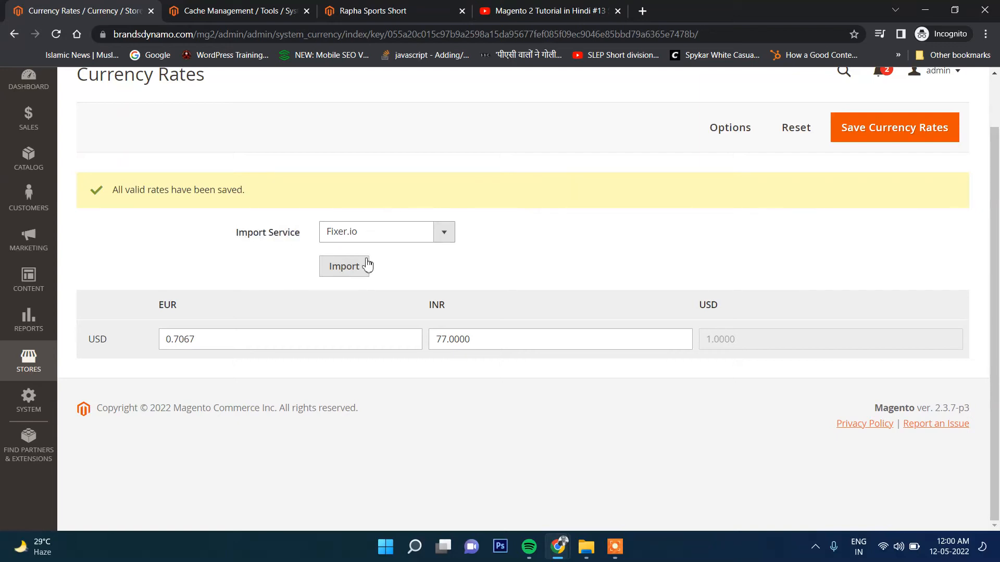
pyautogui.moveTo(309, 363)
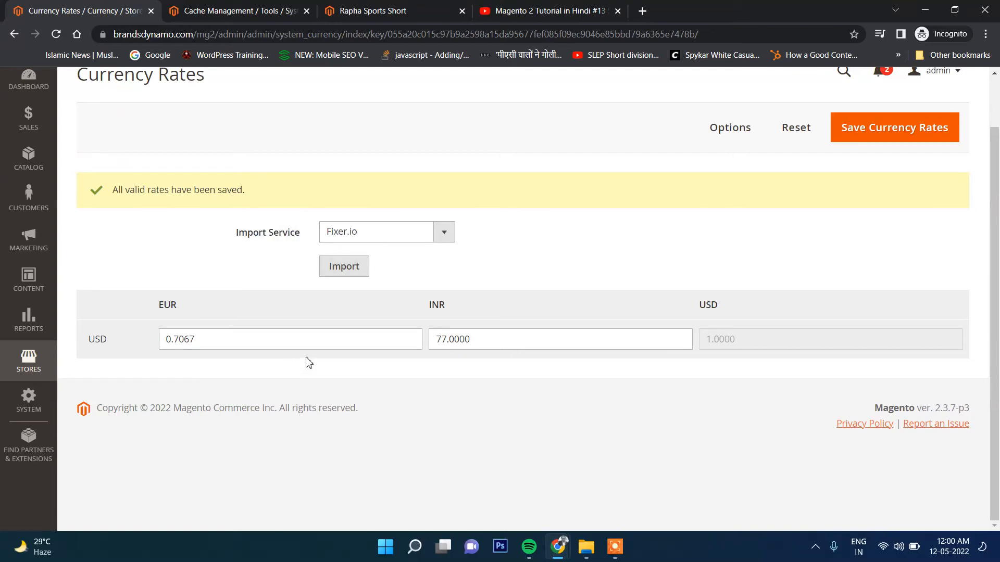
pyautogui.click(28, 361)
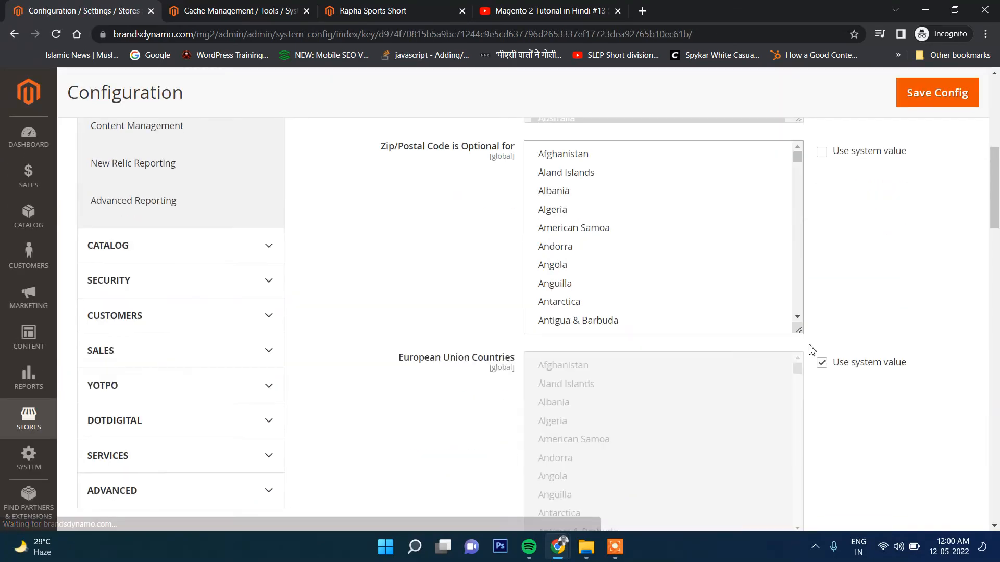
# Open Currency Setup and scroll to the empty Fixer.io and Currency Converter API key fields.
pyautogui.scroll(-3)
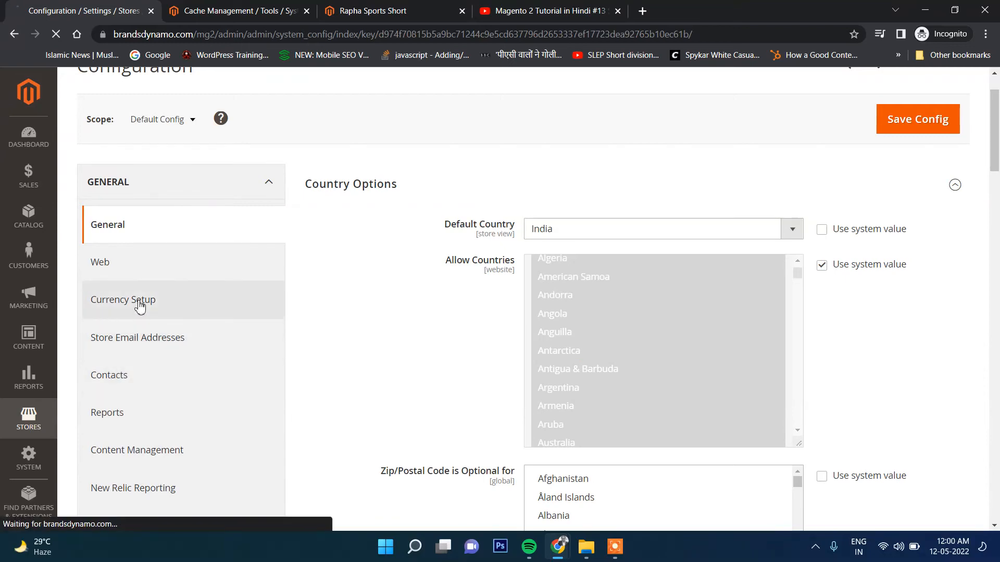
pyautogui.click(123, 300)
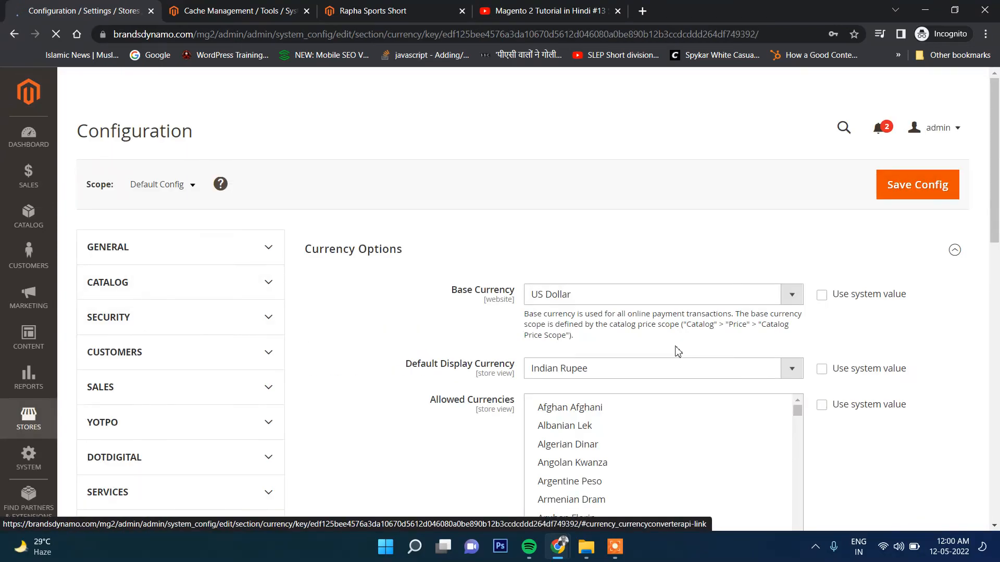
pyautogui.scroll(-3)
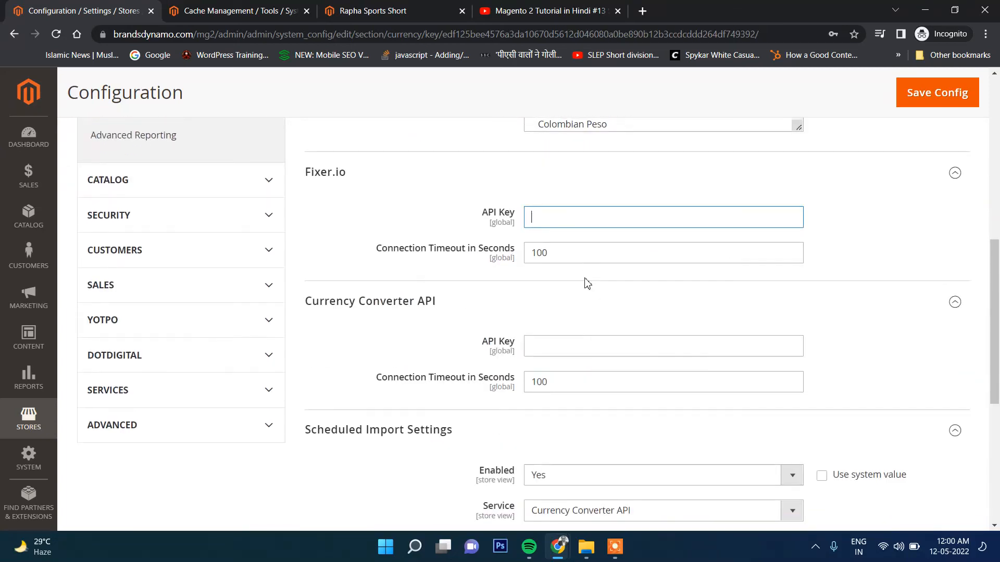
pyautogui.scroll(-3)
pyautogui.write('Currency Converter API')
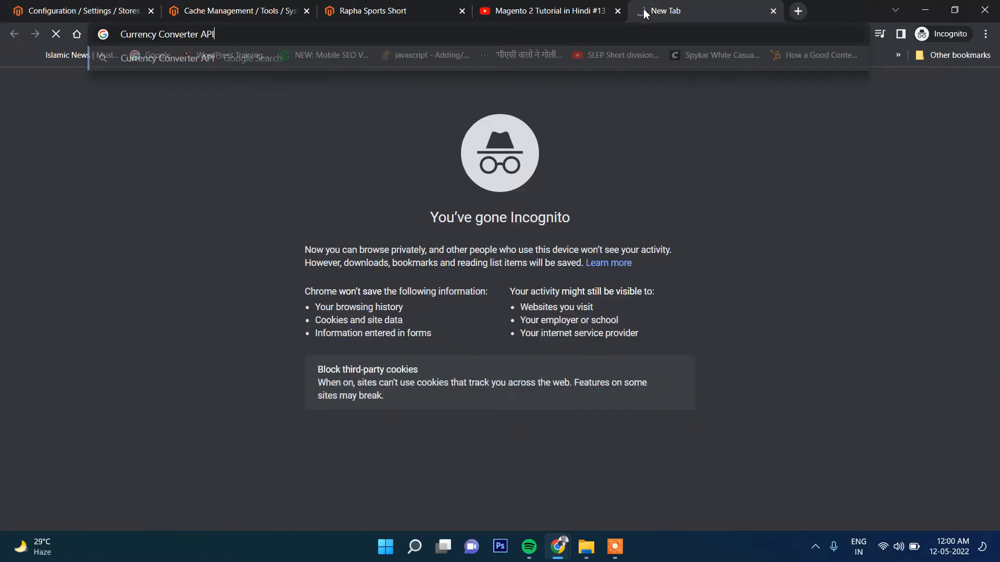
# Browse the Fixer API page on apilayer.com and dismiss its pricing plans overlay.
pyautogui.click(76, 11)
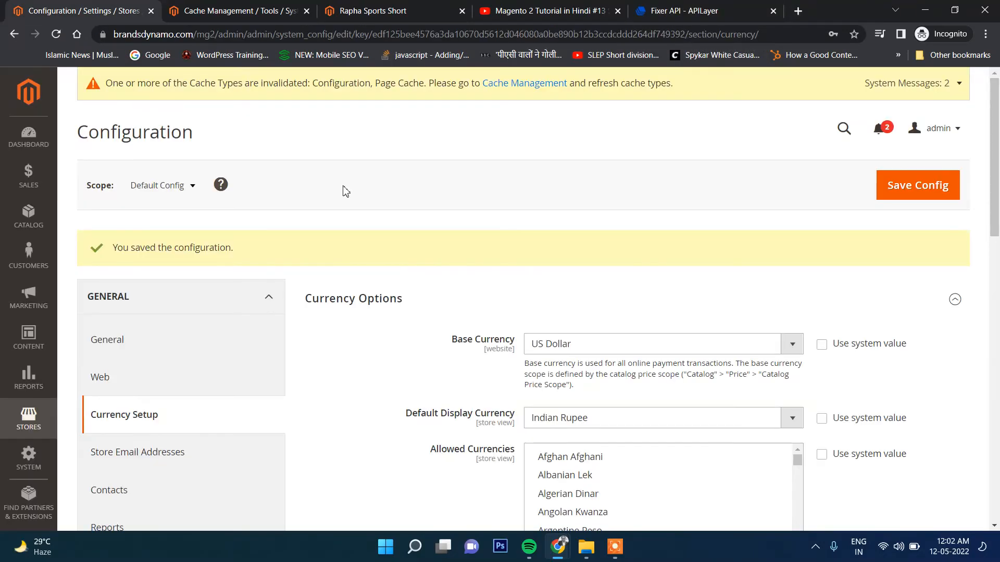
pyautogui.scroll(-3)
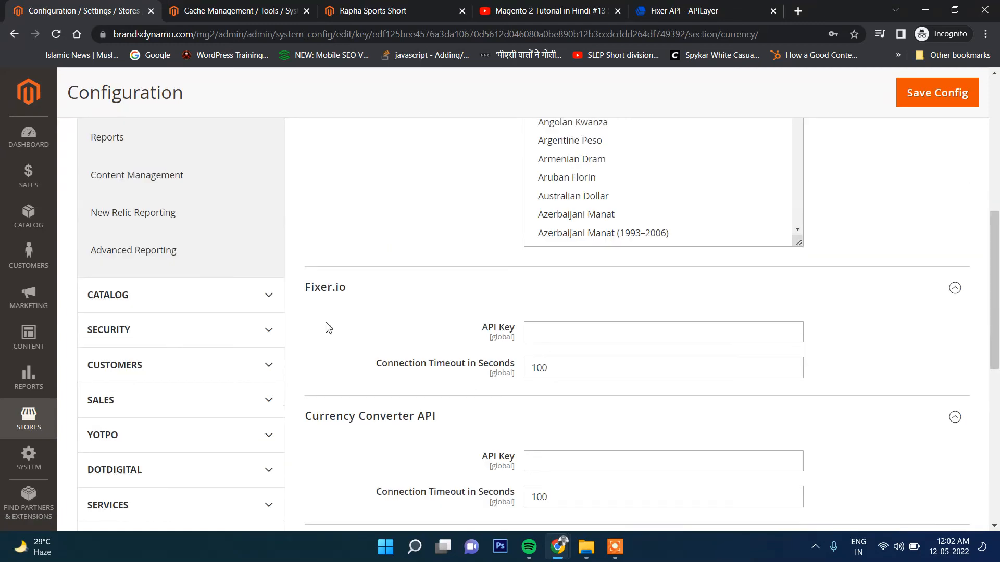
pyautogui.scroll(-3)
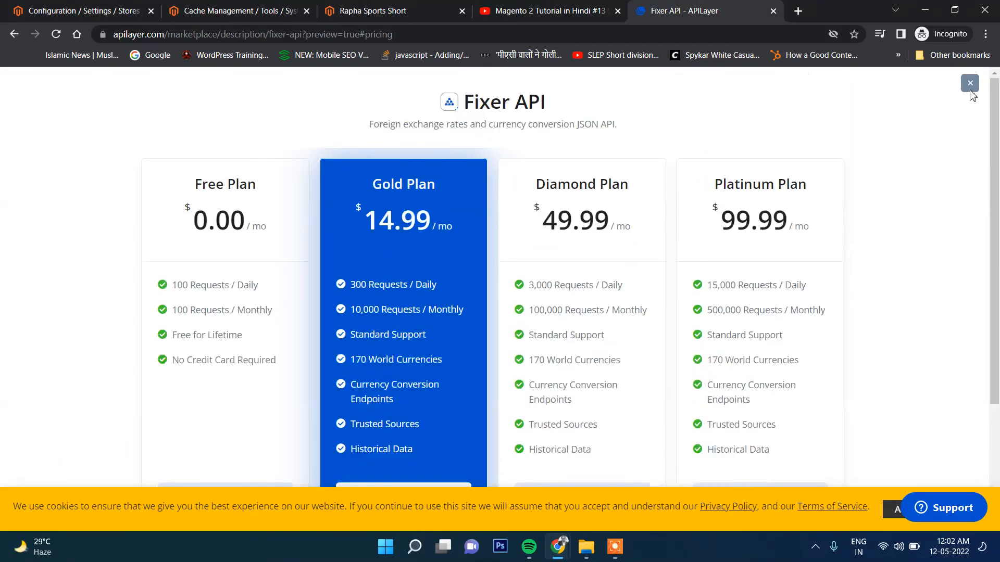
pyautogui.scroll(-3)
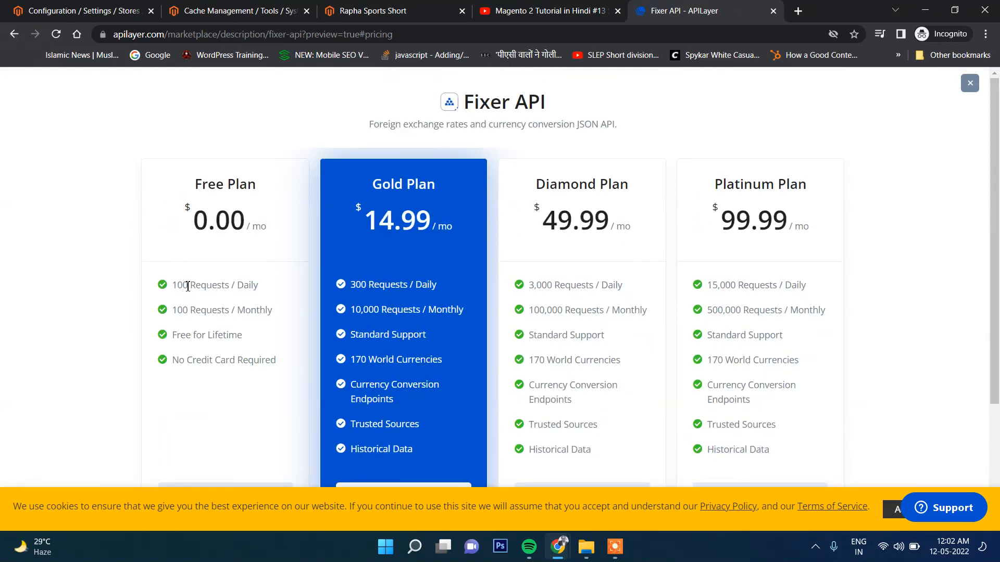
pyautogui.moveTo(969, 83)
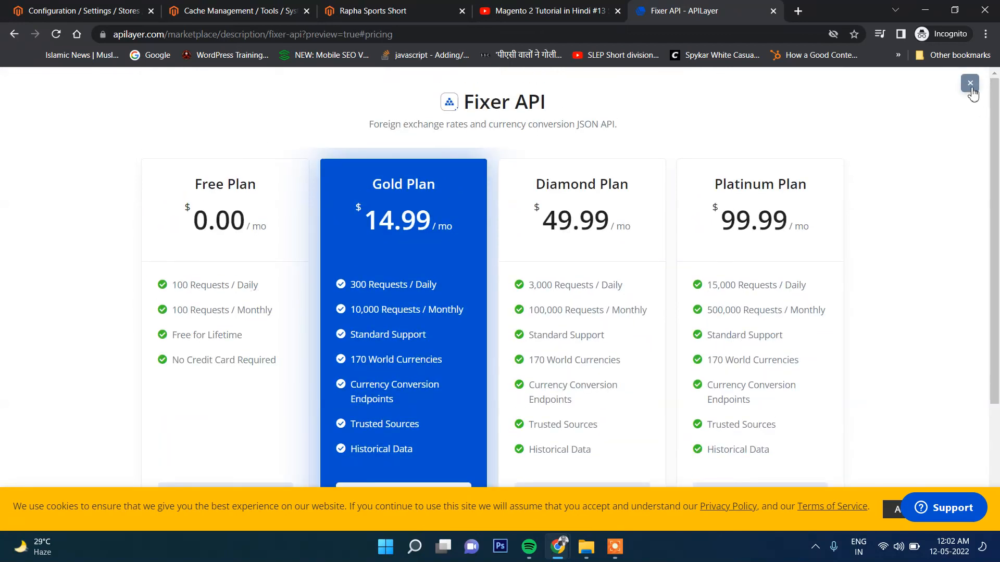
pyautogui.click(969, 83)
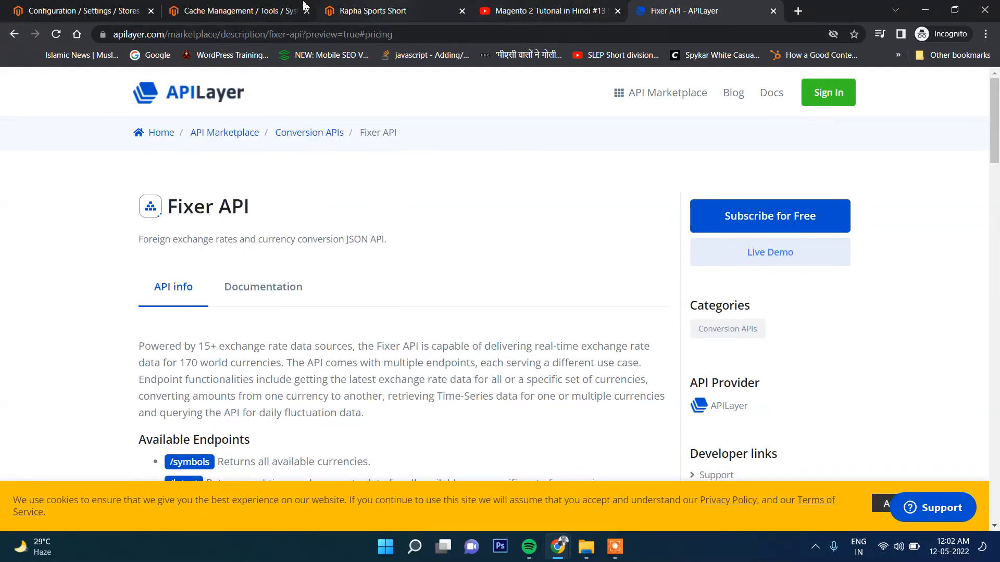
# Toggle Scheduled Import Enabled from No back to Yes, keeping Fixer.io and Daily frequency.
pyautogui.click(236, 11)
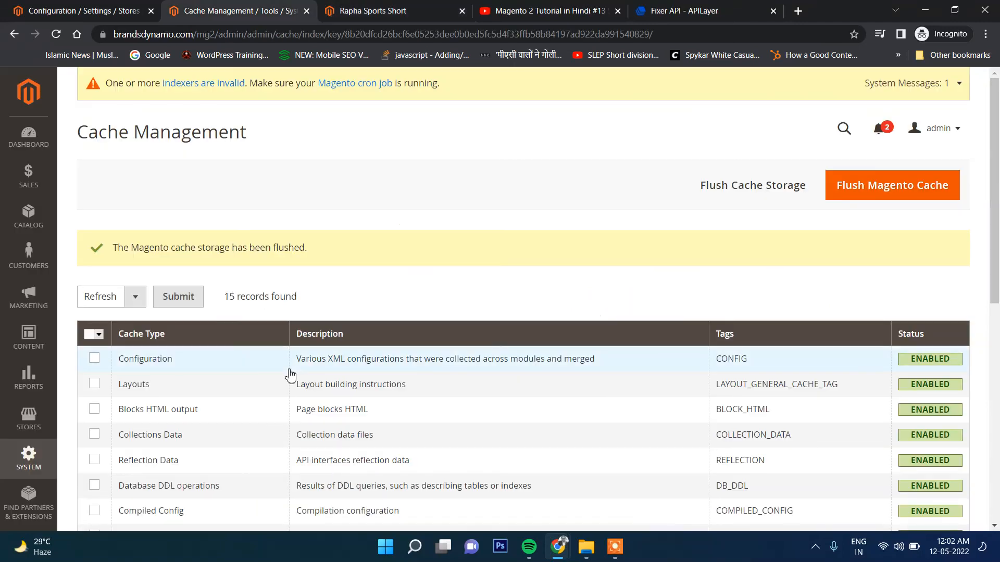
pyautogui.click(76, 11)
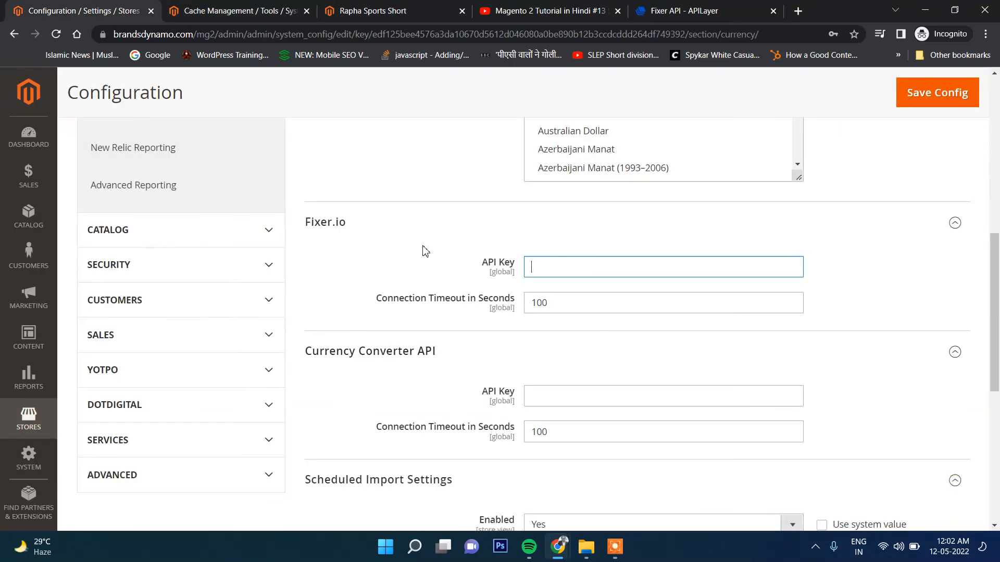
pyautogui.click(663, 266)
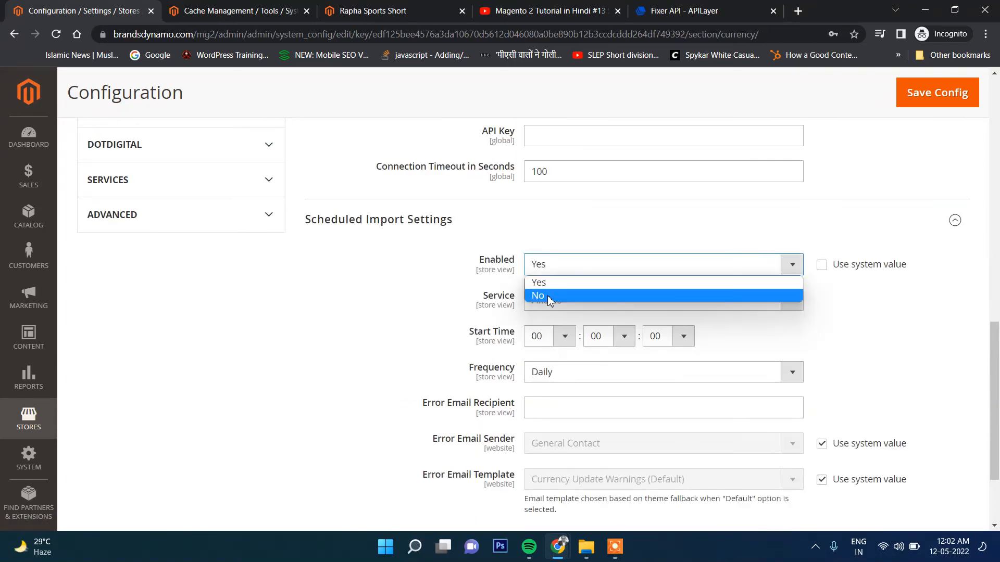
pyautogui.click(538, 295)
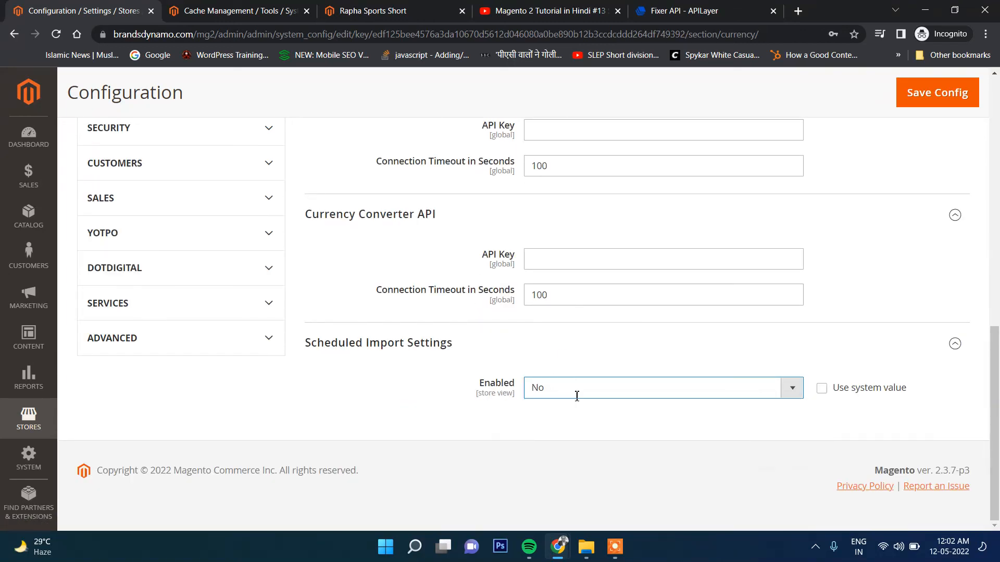
pyautogui.click(661, 388)
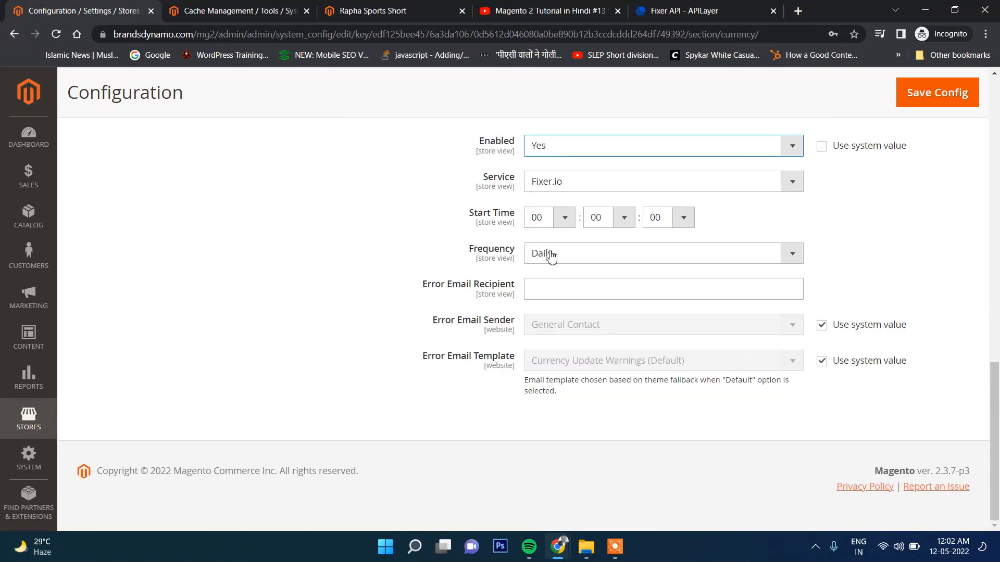
pyautogui.click(662, 253)
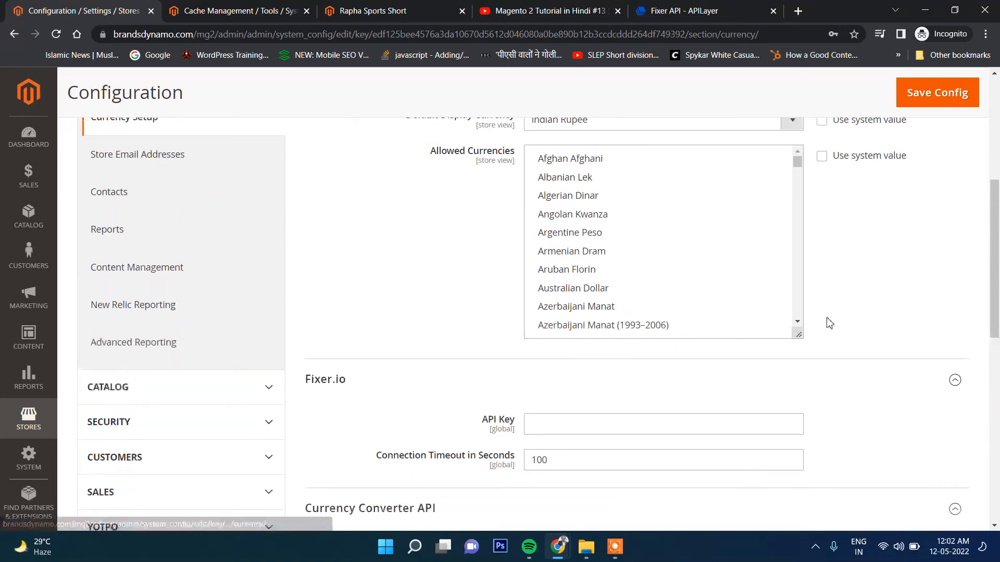
pyautogui.click(937, 92)
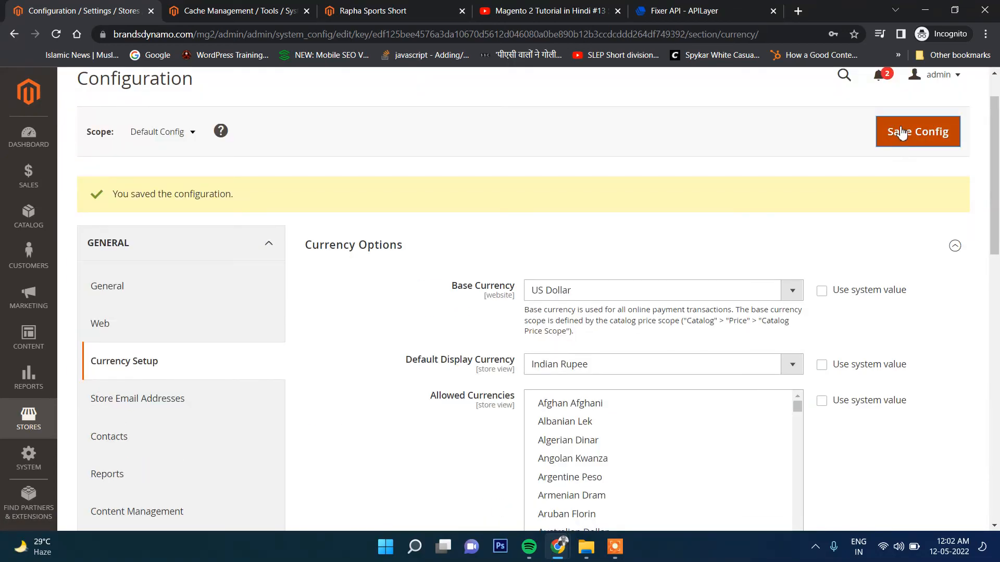
# Save Config, then scroll down to review the still-empty Fixer.io API key field.
pyautogui.click(917, 131)
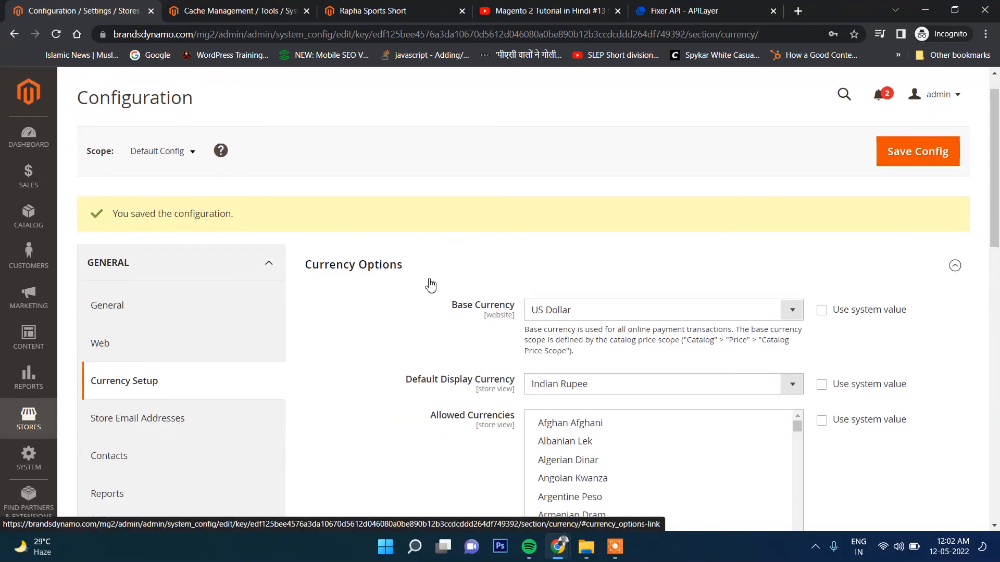
pyautogui.scroll(-3)
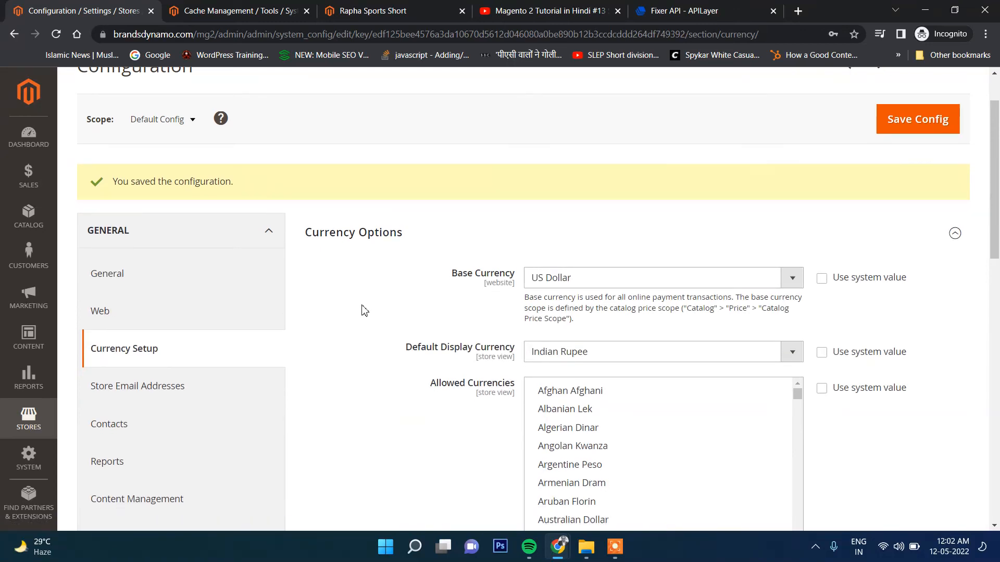
pyautogui.scroll(-3)
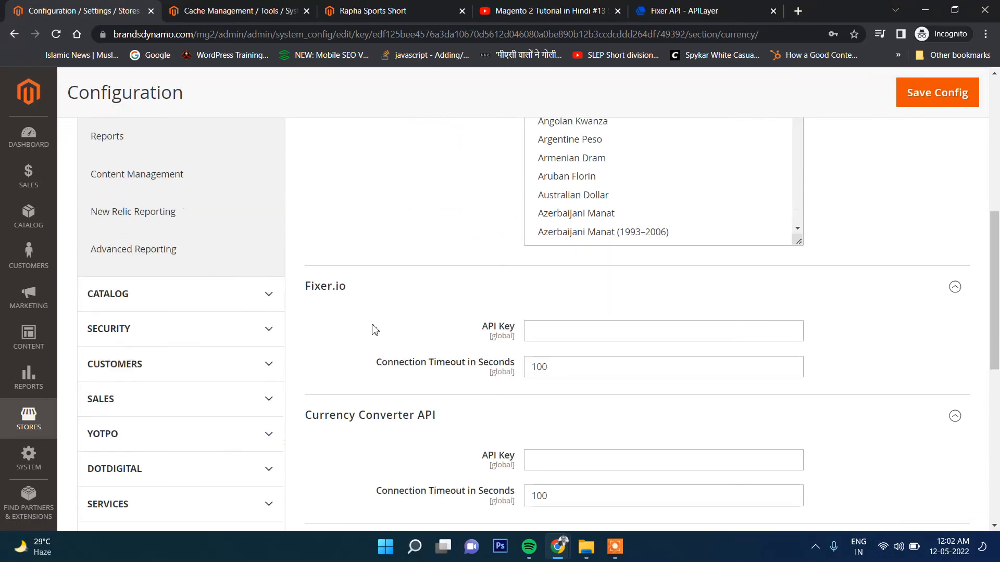
pyautogui.moveTo(849, 339)
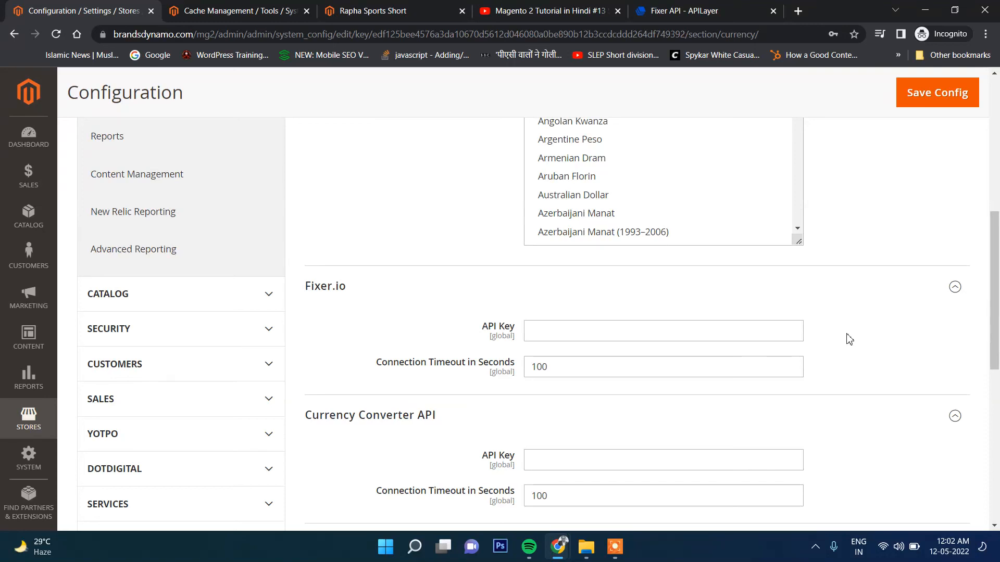
pyautogui.moveTo(844, 338)
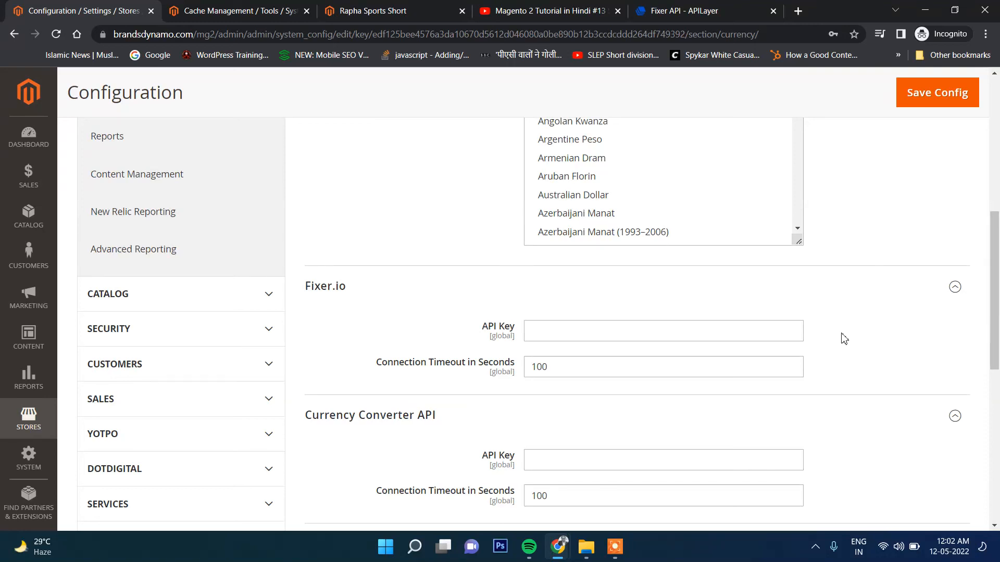